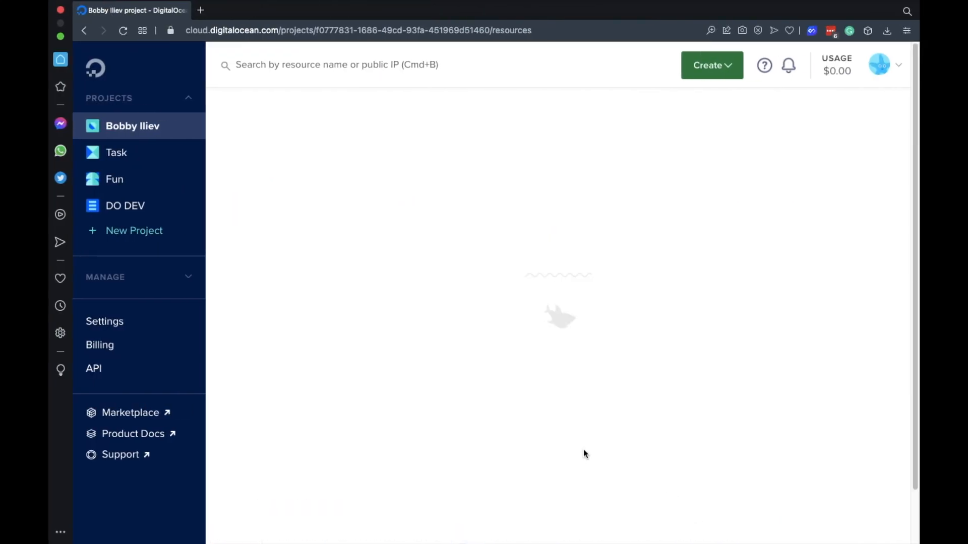
Step: Start a new Ubuntu 20.04 droplet: $6 plan, Frankfurt region, all SSH keys selected
click(712, 65)
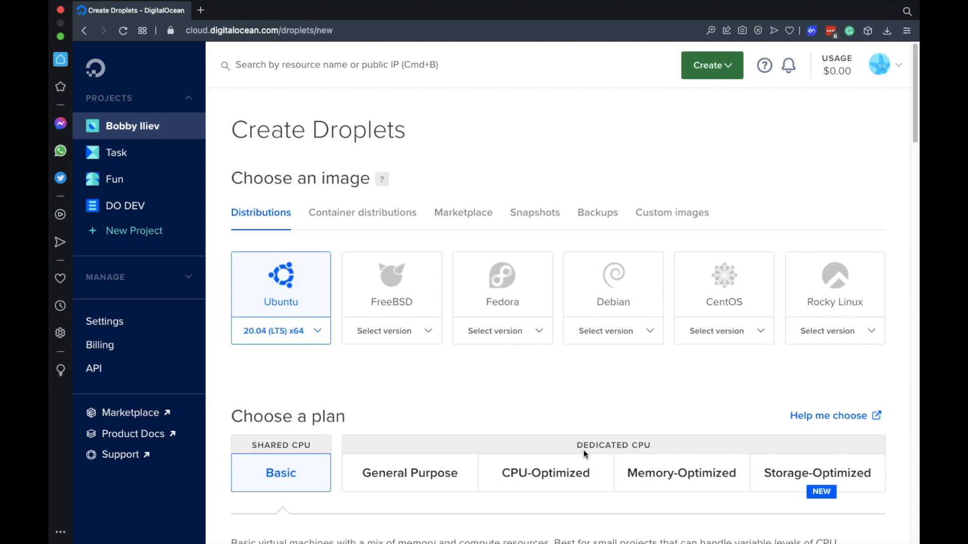
mouse_move(578, 388)
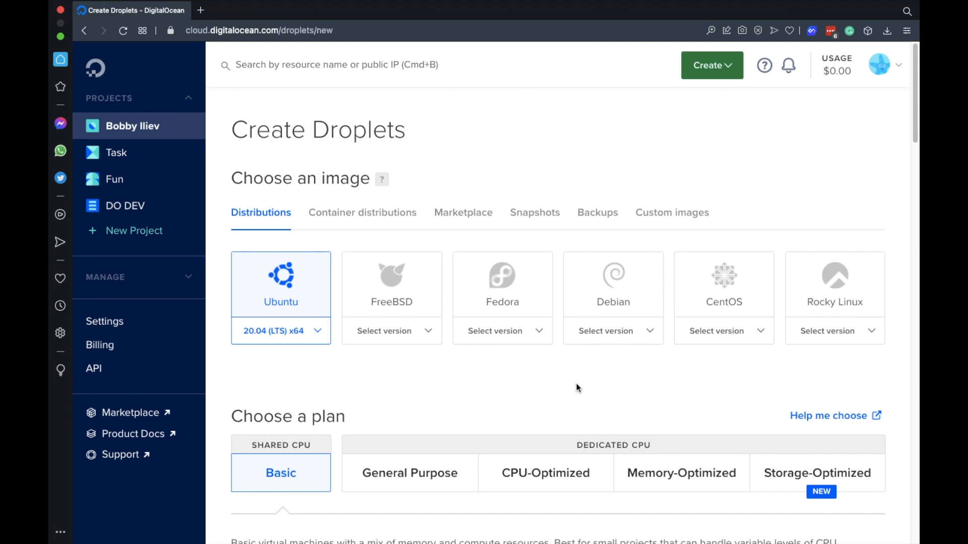
scroll(down, 3)
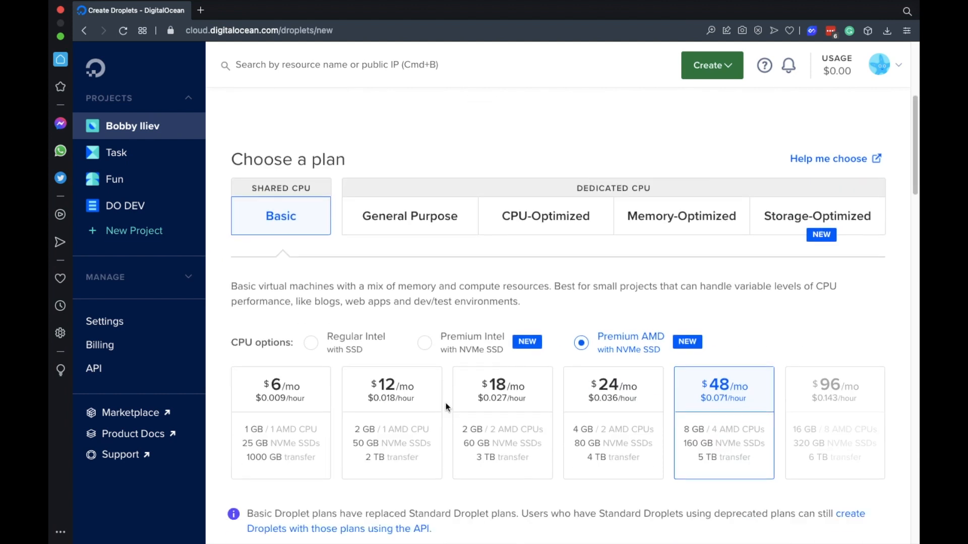
scroll(down, 3)
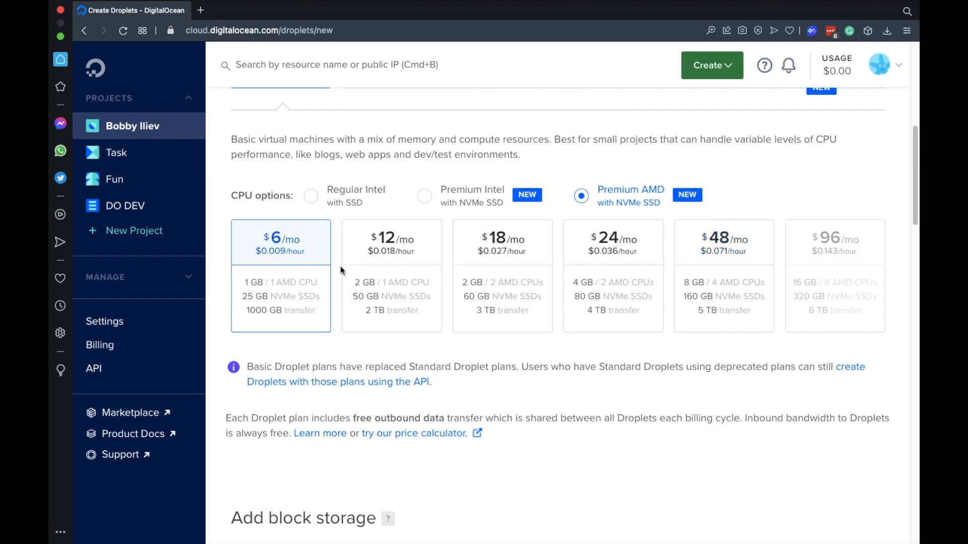
scroll(down, 3)
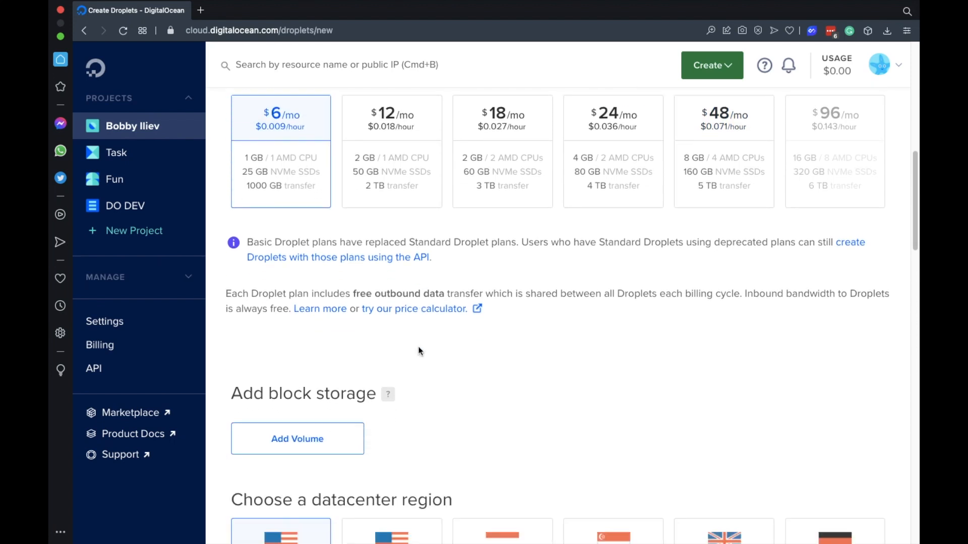
scroll(down, 3)
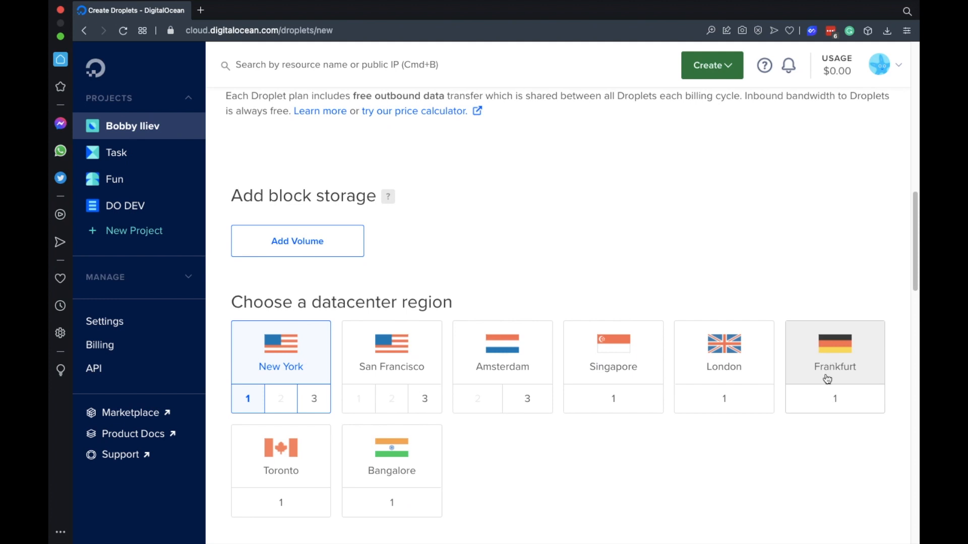
scroll(down, 3)
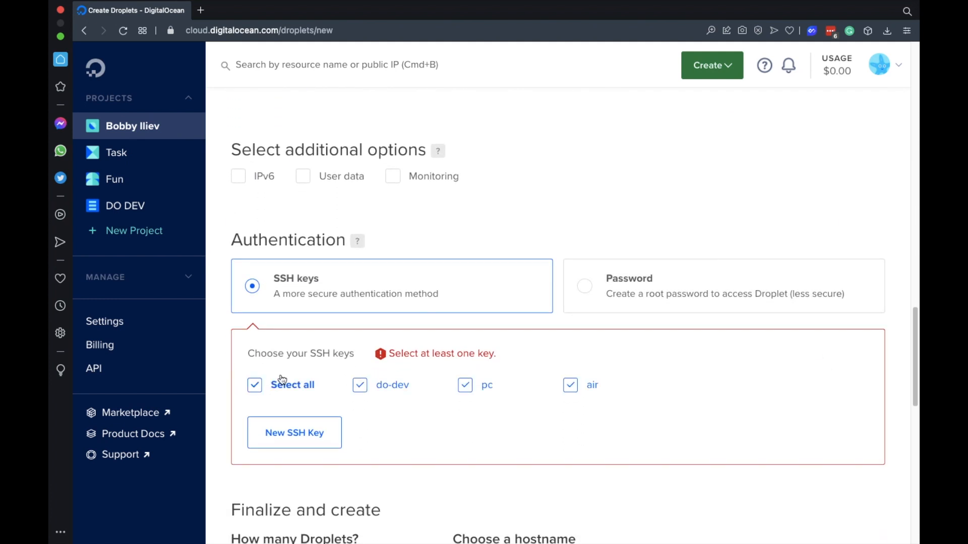
Step: Replace the droplet's default hostname with 'lamp'
scroll(down, 3)
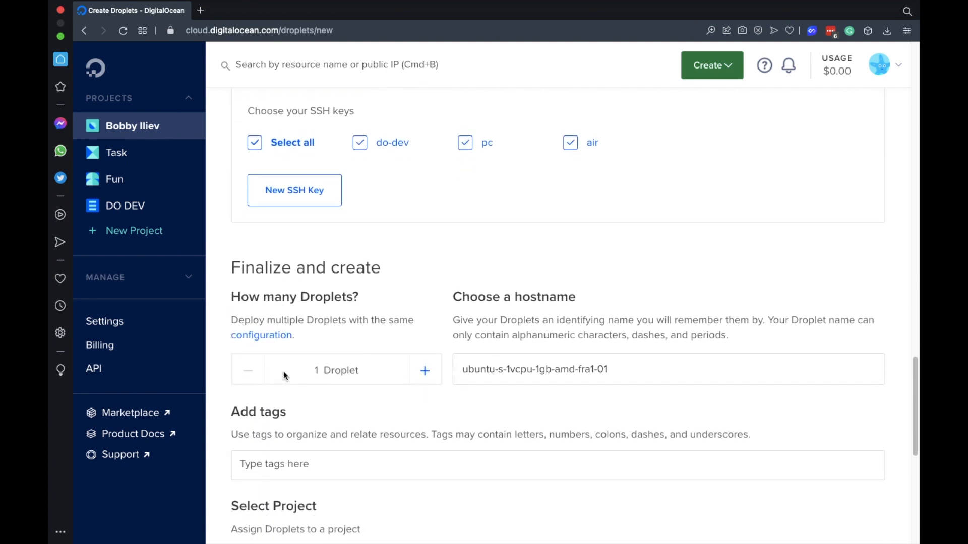
triple_click(535, 369)
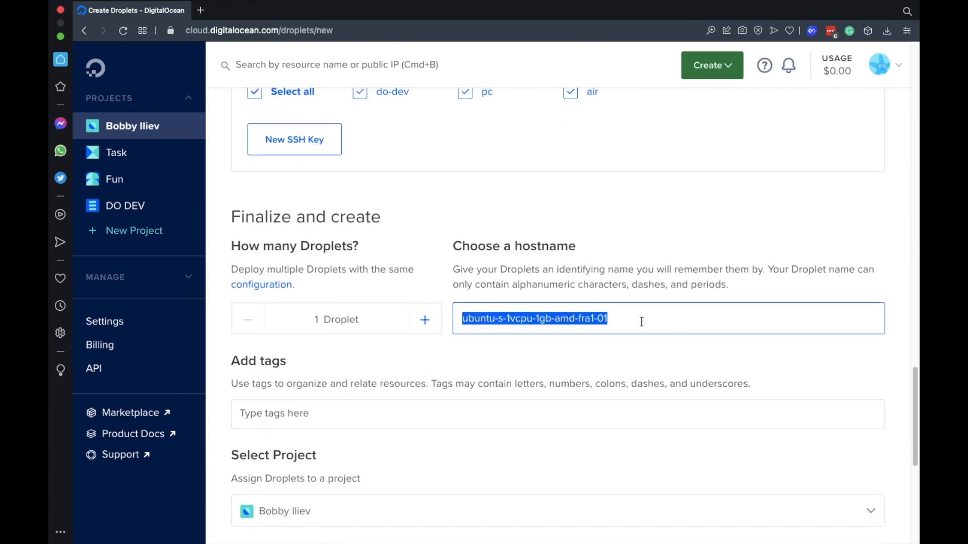
text(lamp)
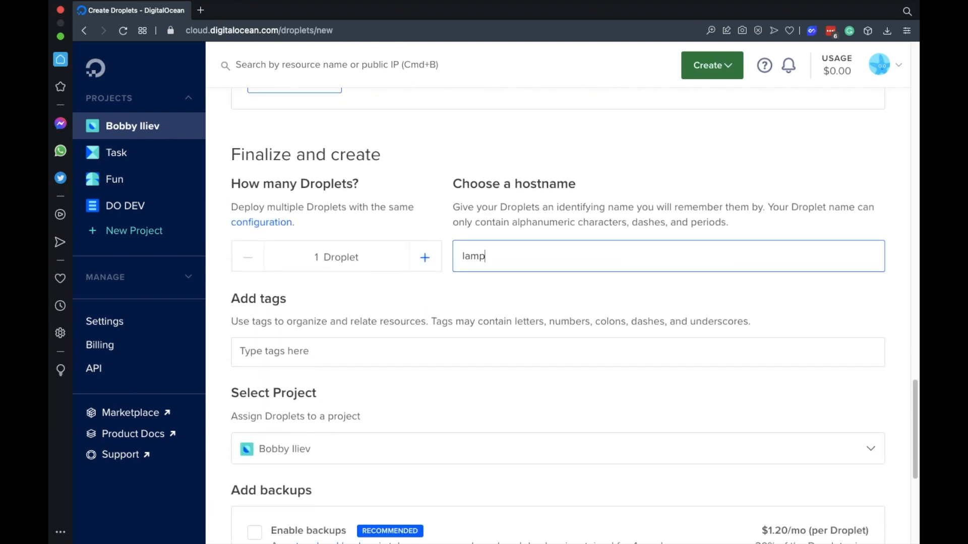
scroll(down, 3)
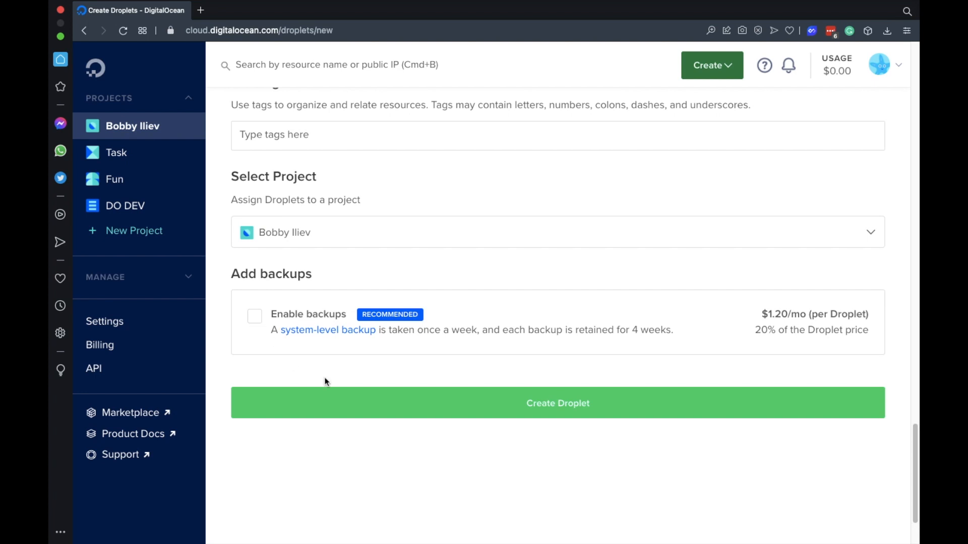
mouse_move(531, 408)
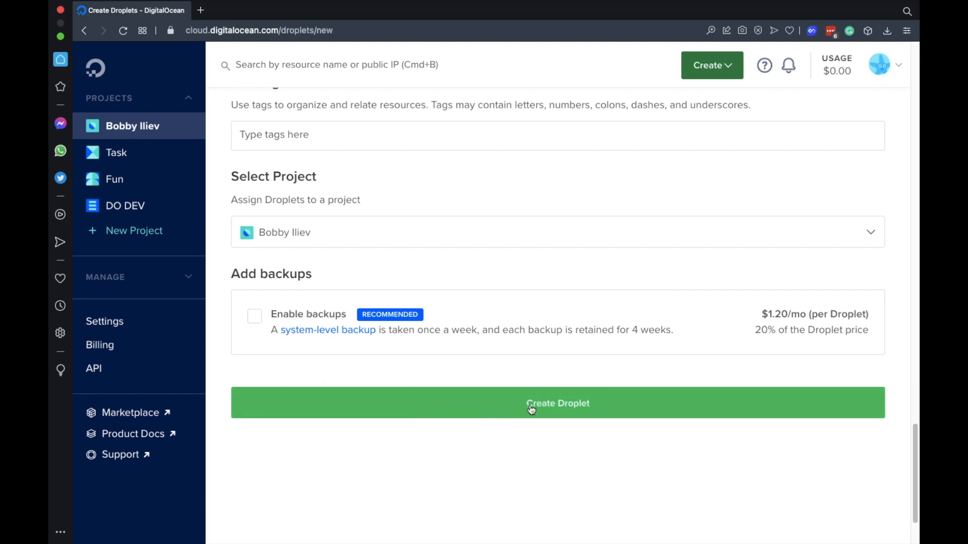
Step: Create the lamp droplet and open it from the project's resource list
click(556, 403)
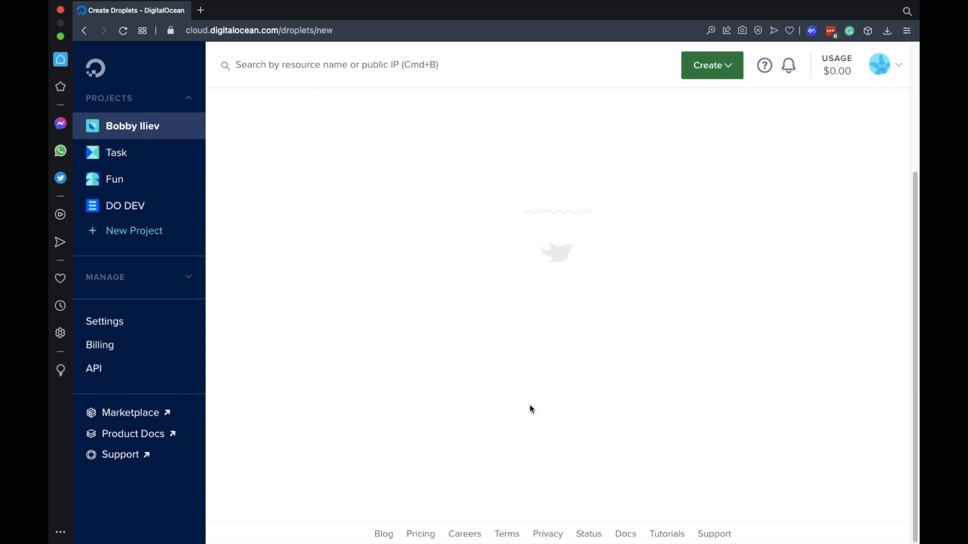
click(132, 126)
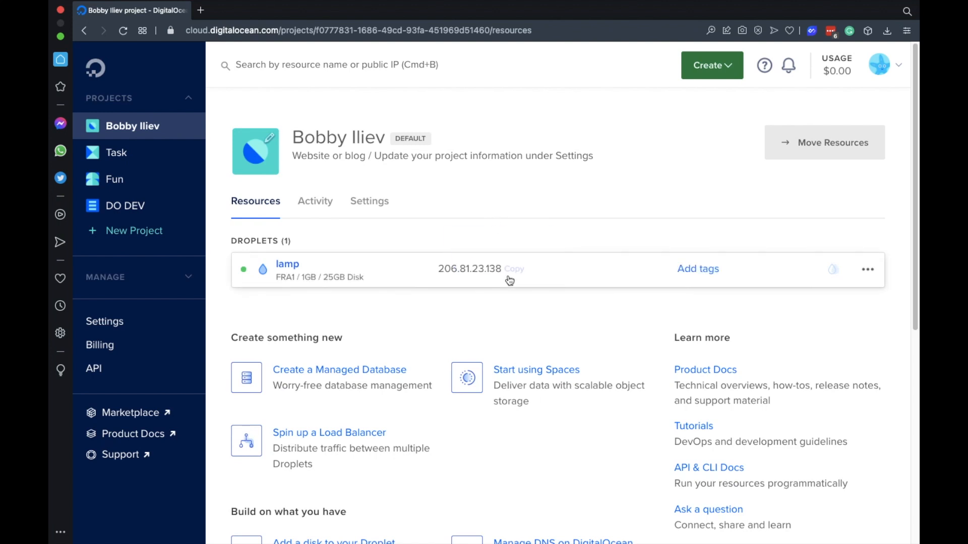
mouse_move(494, 298)
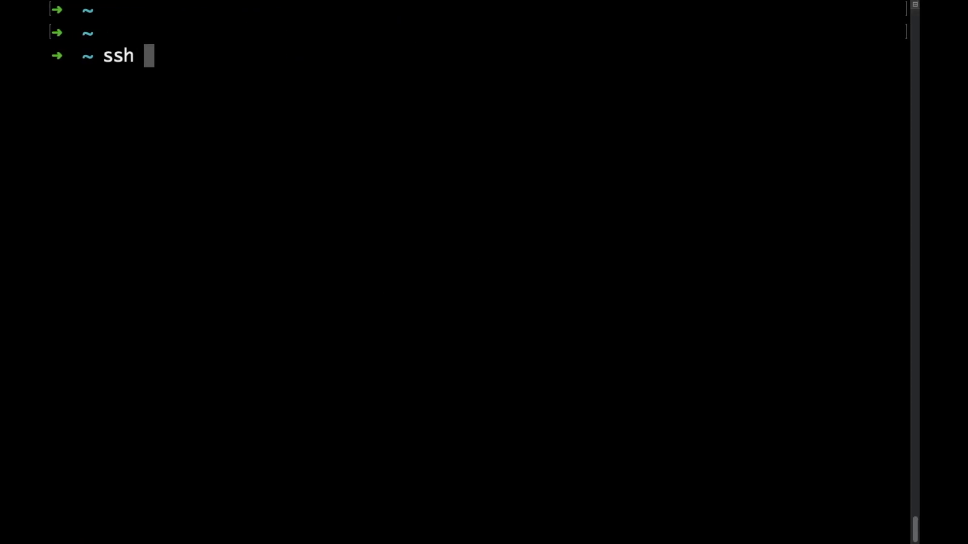
text(root@)
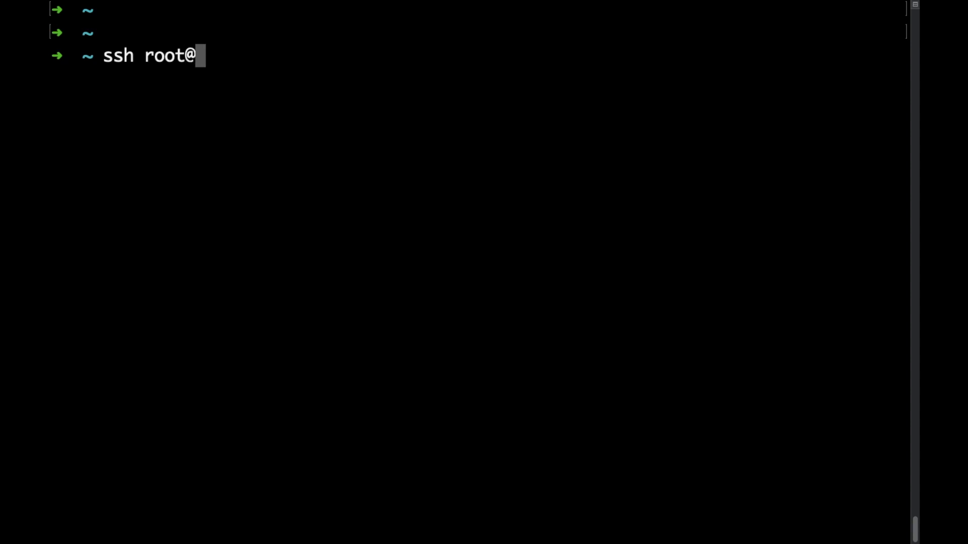
text(206.81.23.138)
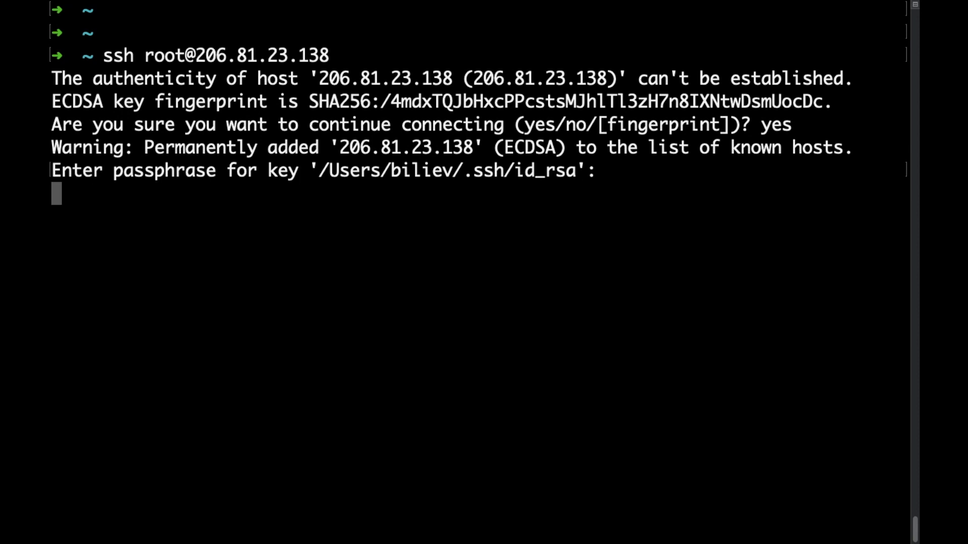
key(Return)
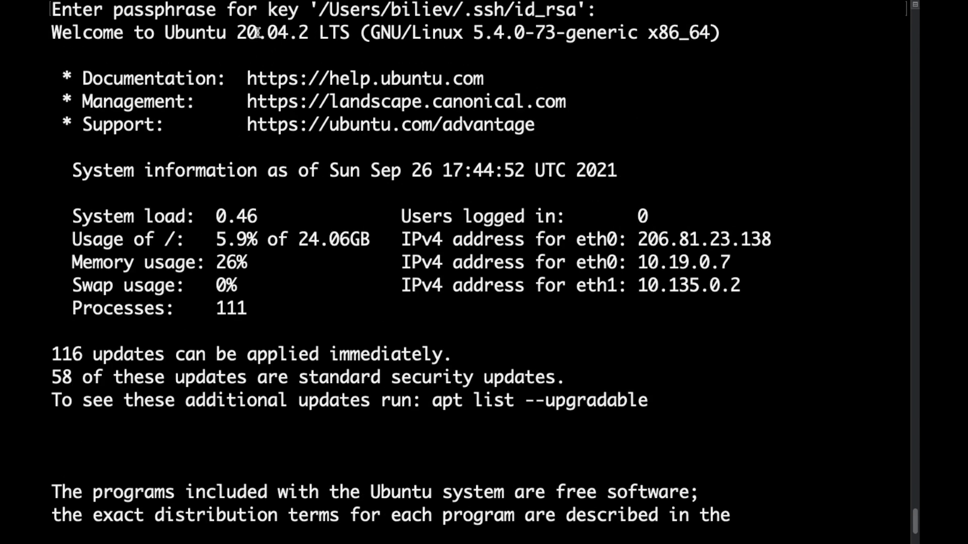
mouse_move(321, 49)
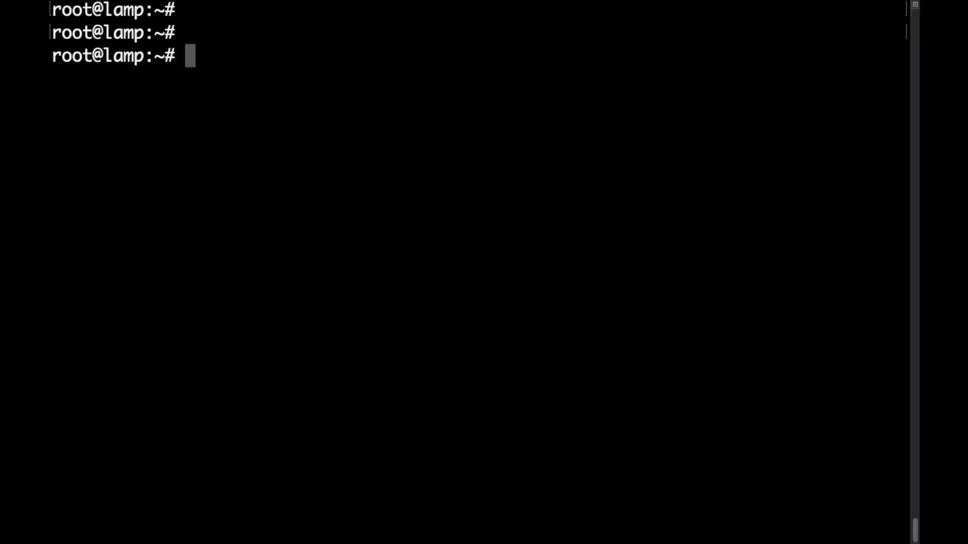
Step: Run apt install apache2 and confirm the installation with y
text(ap)
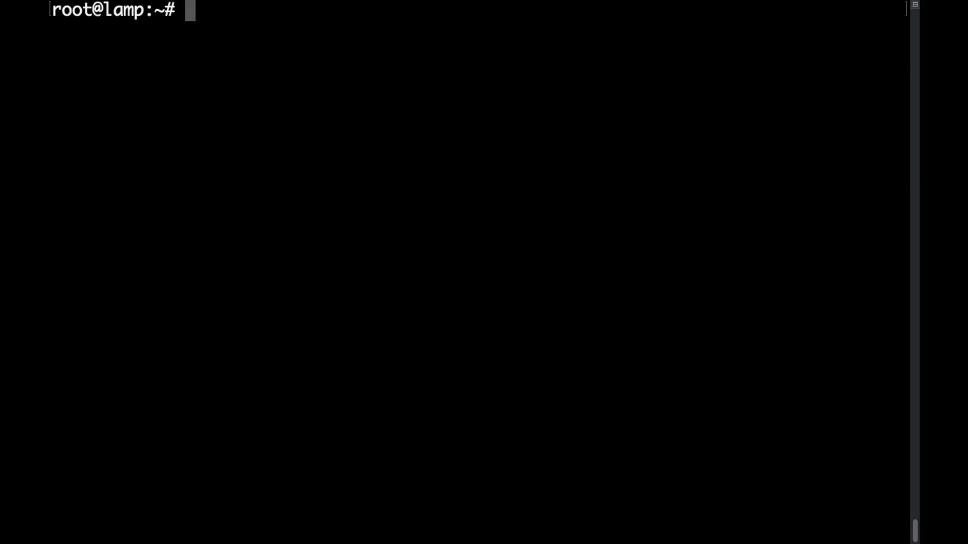
text(a)
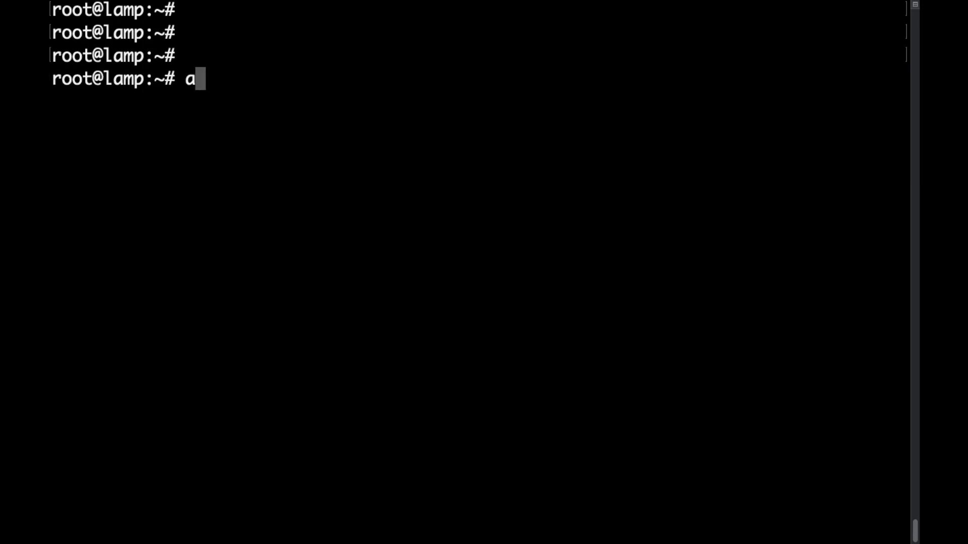
text(pt install apache2)
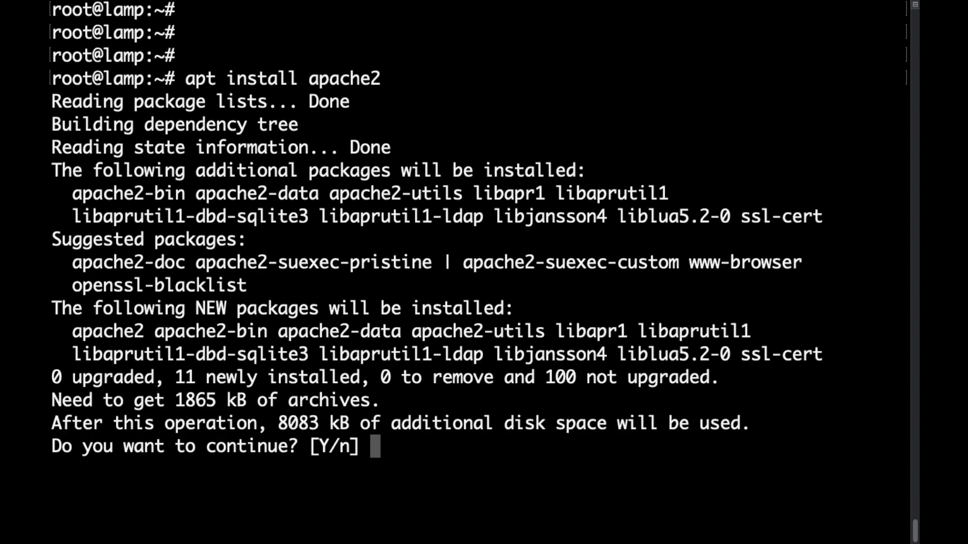
text(y)
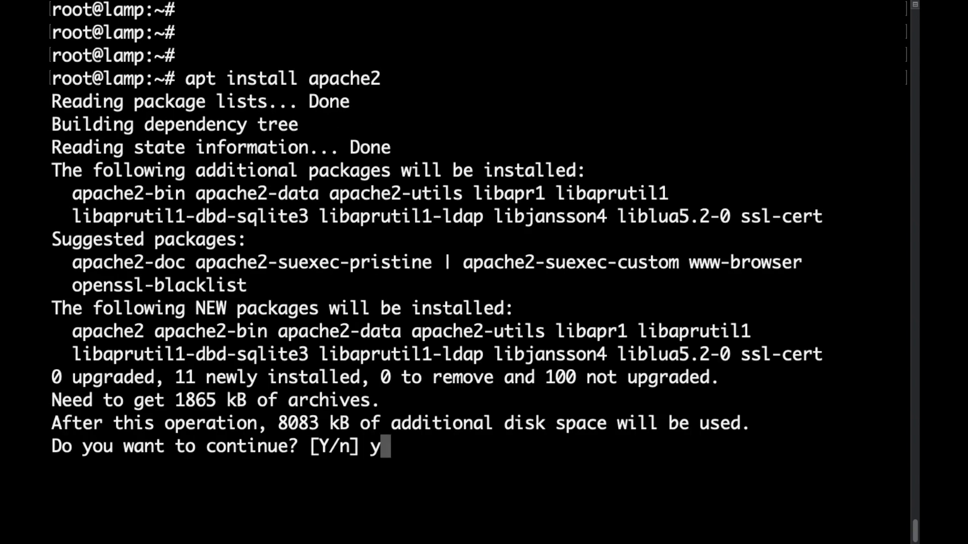
key(Return)
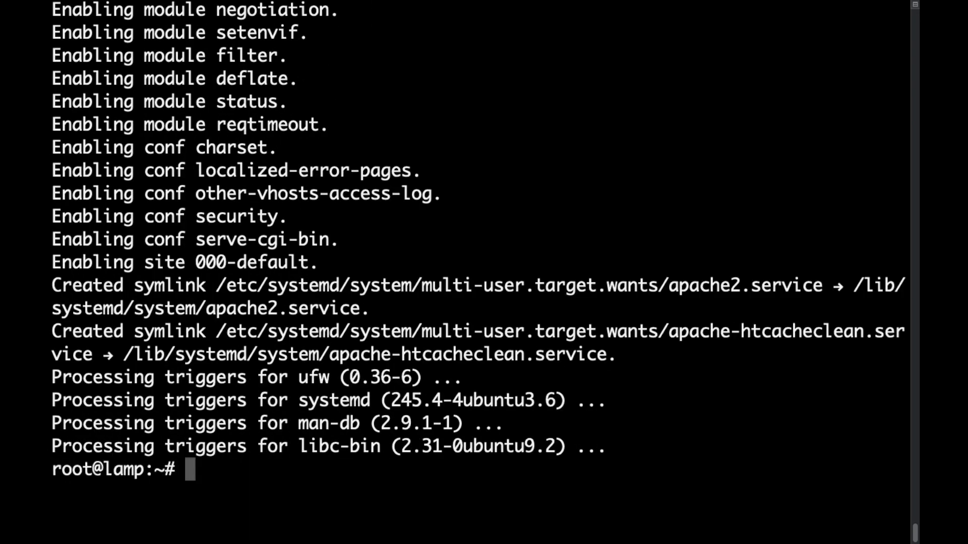
key(Return)
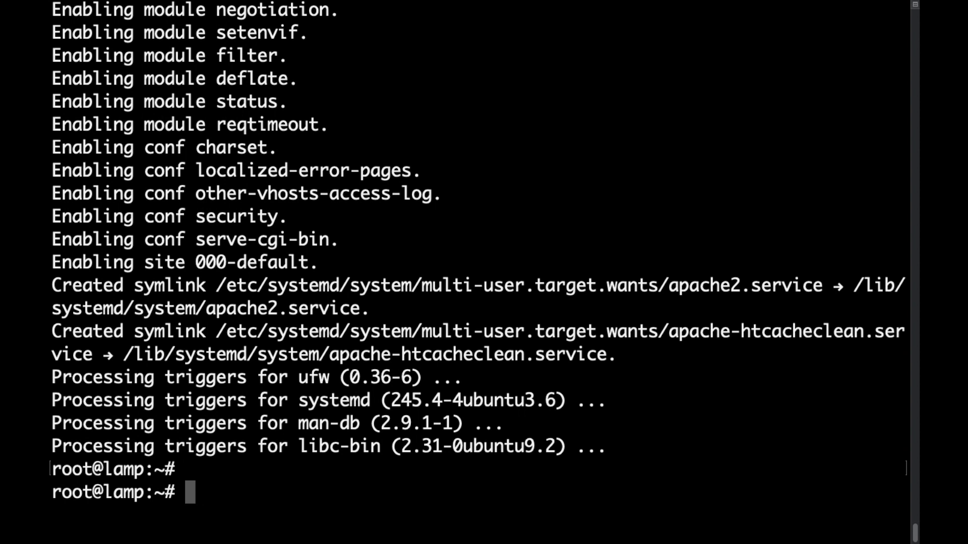
Step: Check that systemctl status apache2 reports active (running), then quit the pager
text(sy)
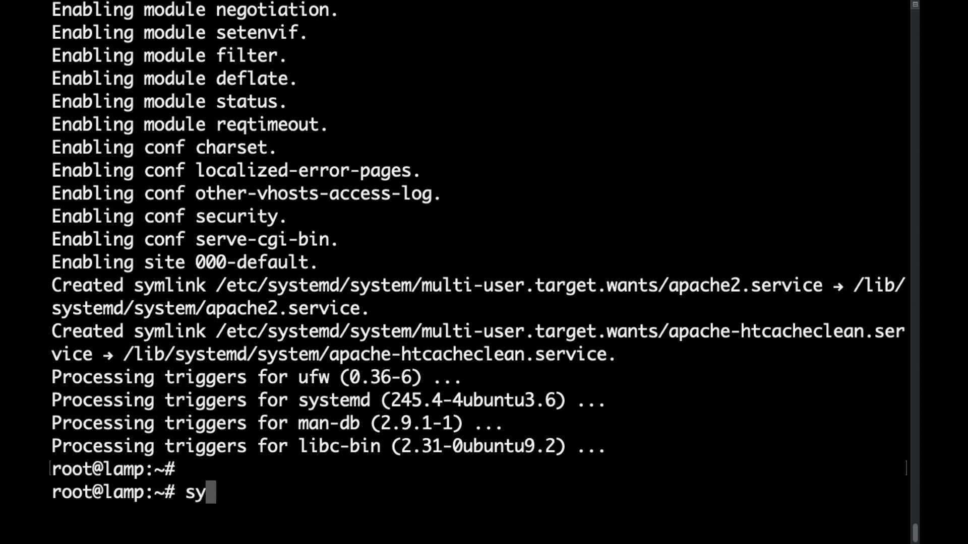
text(stemctl)
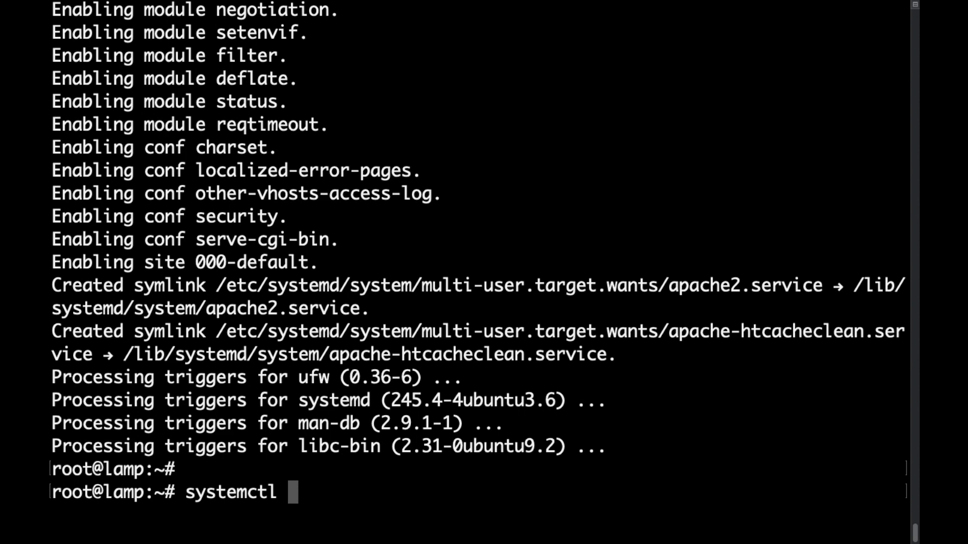
text(status apache2)
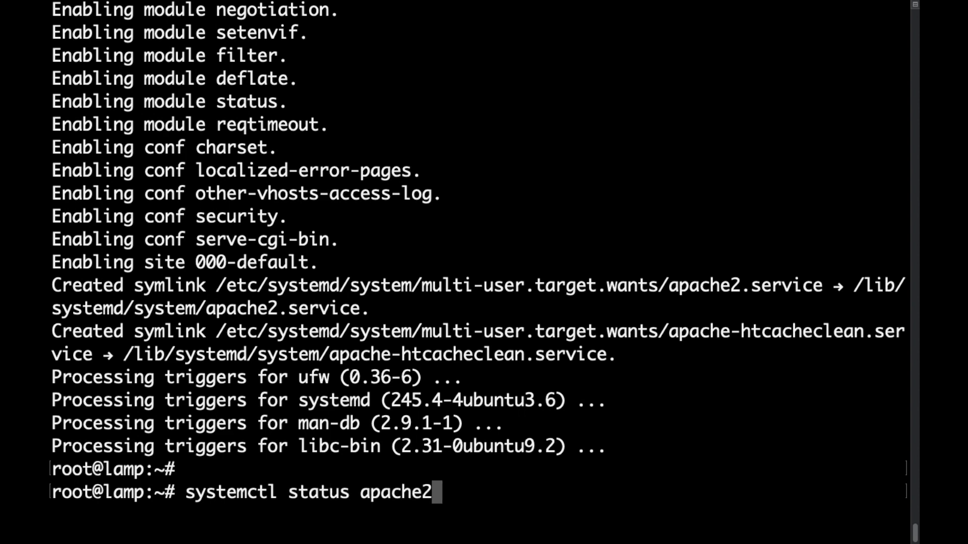
key(Return)
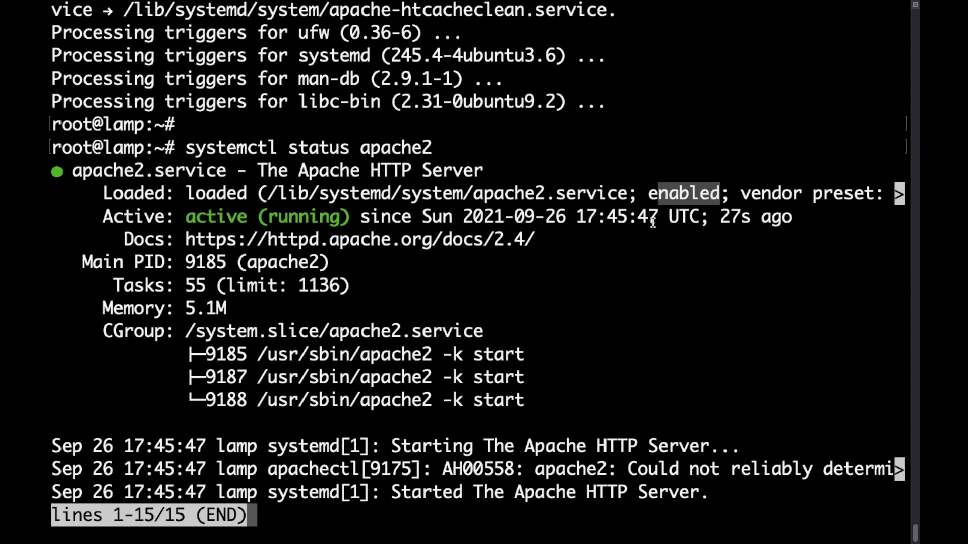
key(q)
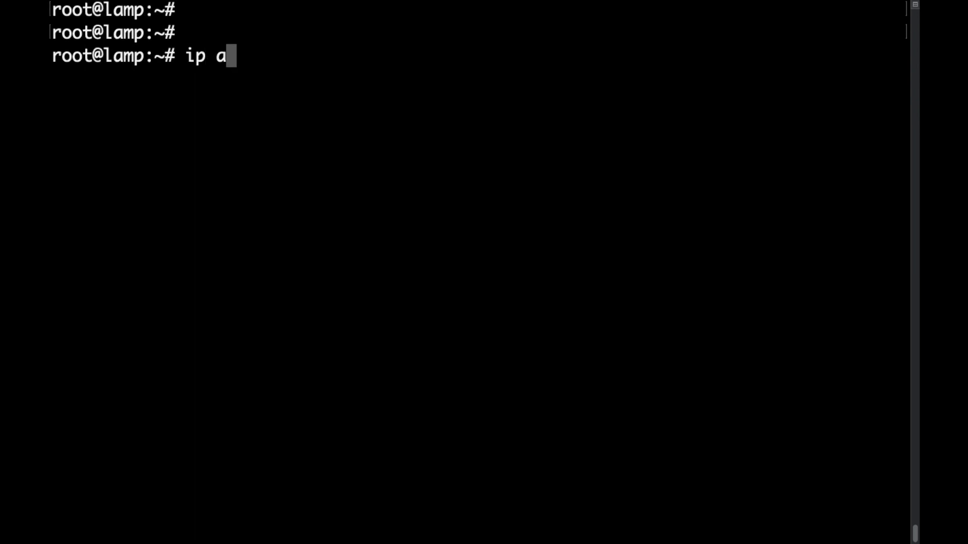
Step: List addresses with ip a and copy the public IP 206.81.23.138
key(Return)
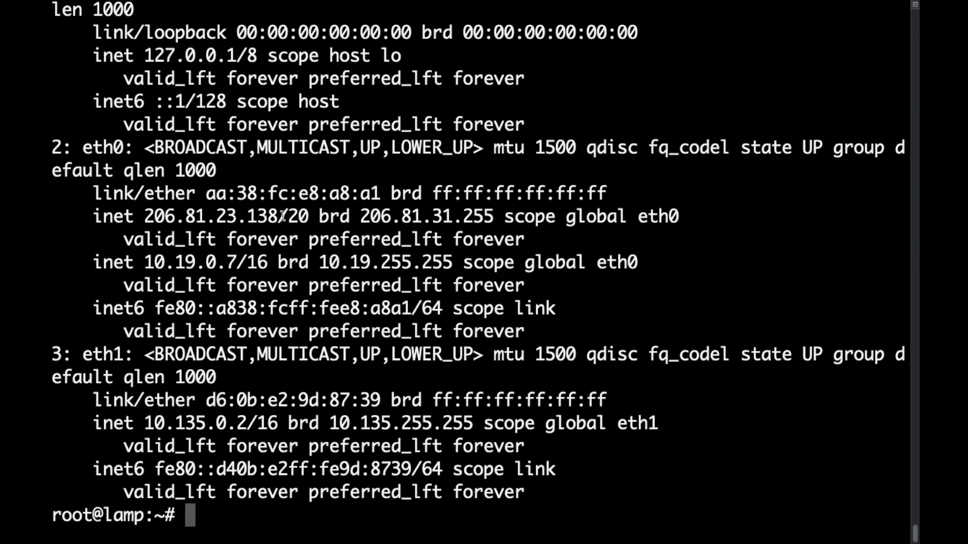
double_click(209, 217)
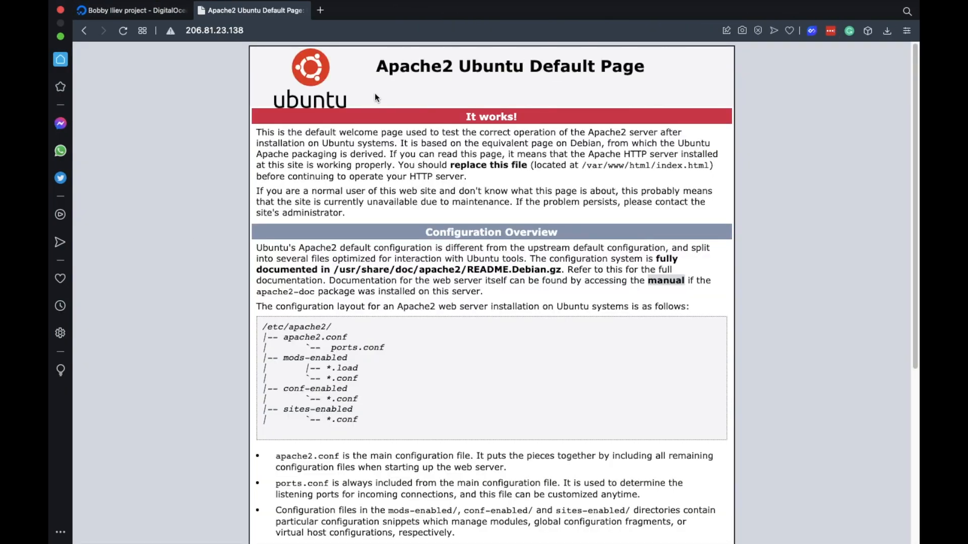
scroll(down, 3)
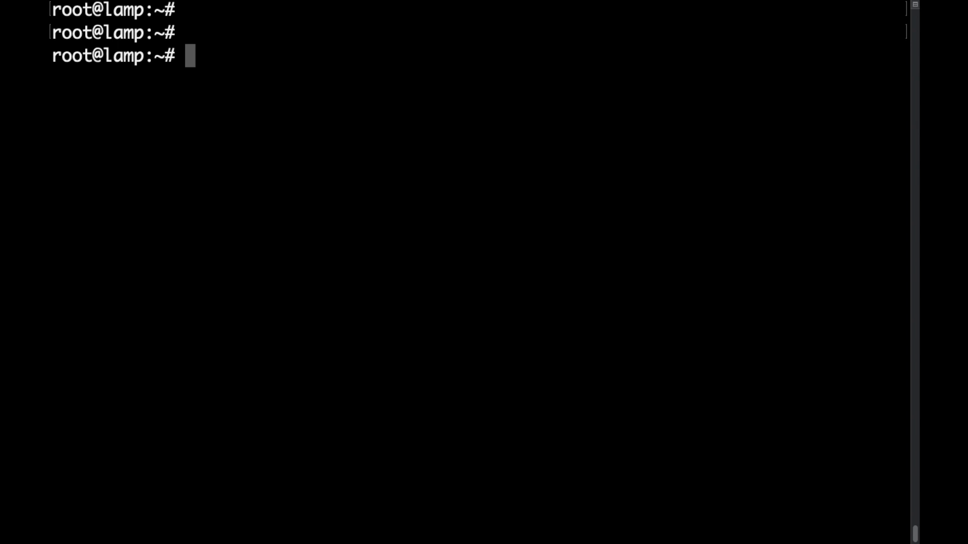
Step: Install mysql-server with apt, answering Y at the continue prompt
text(a)
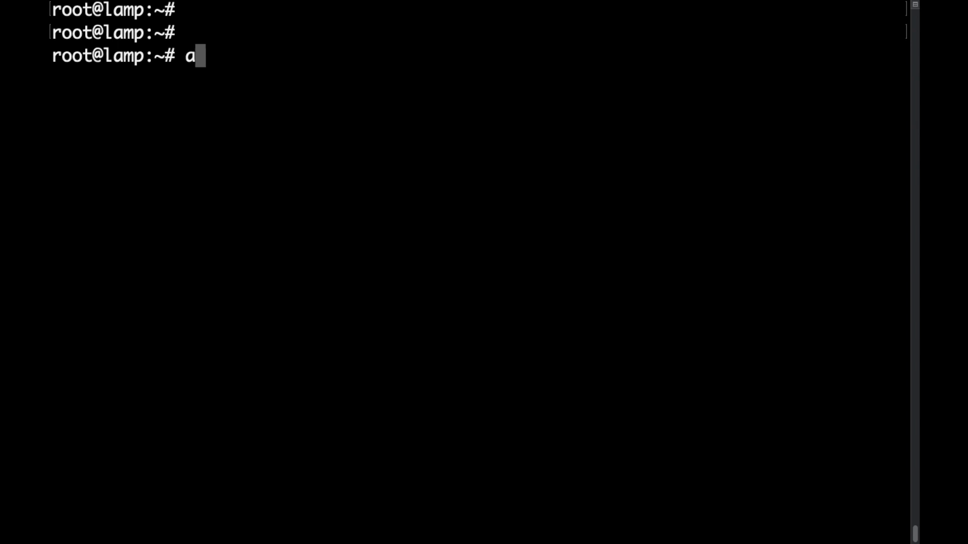
text(pt install my)
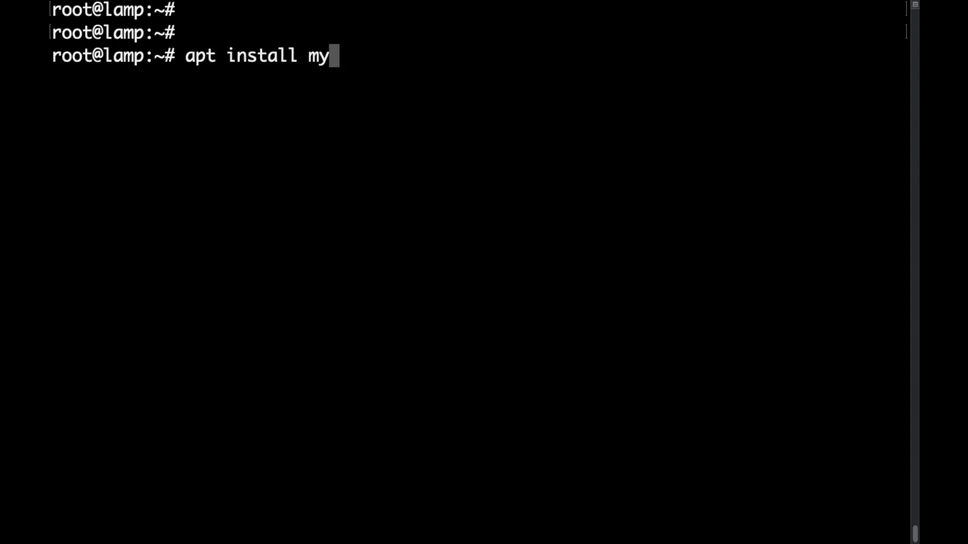
text(sql-server)
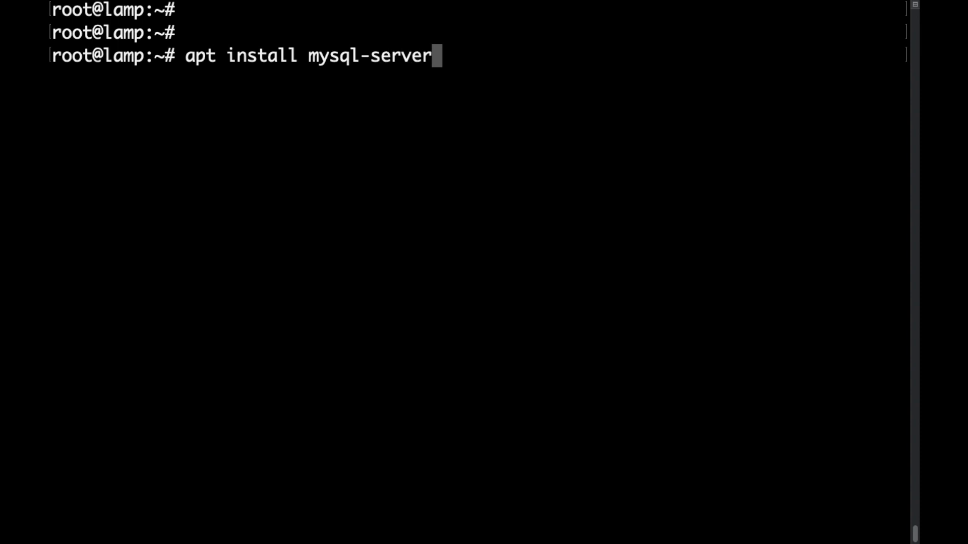
key(Return)
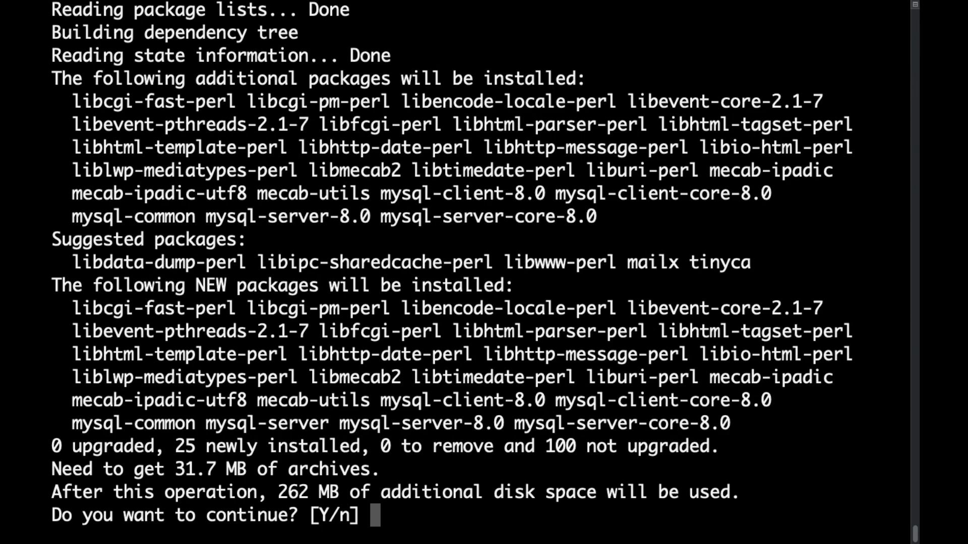
text(Y)
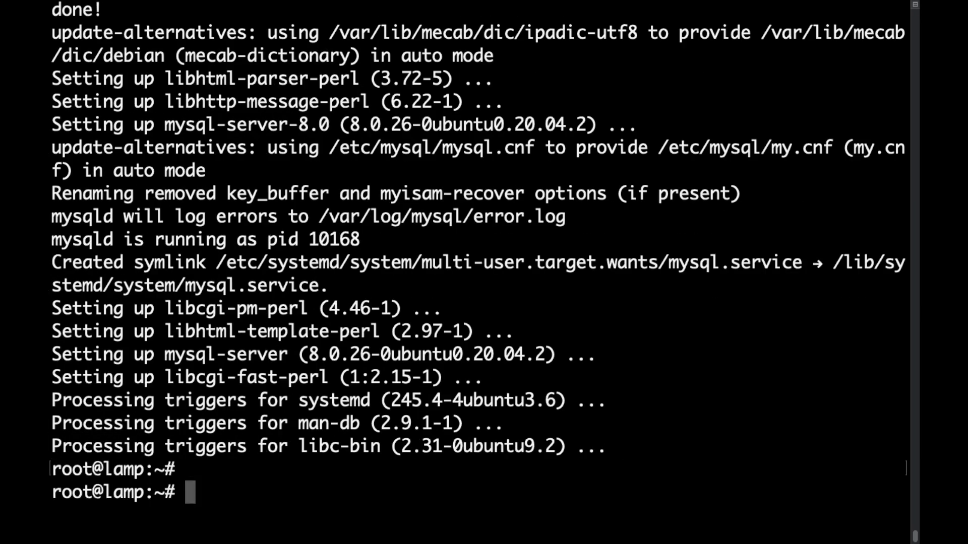
text(sys)
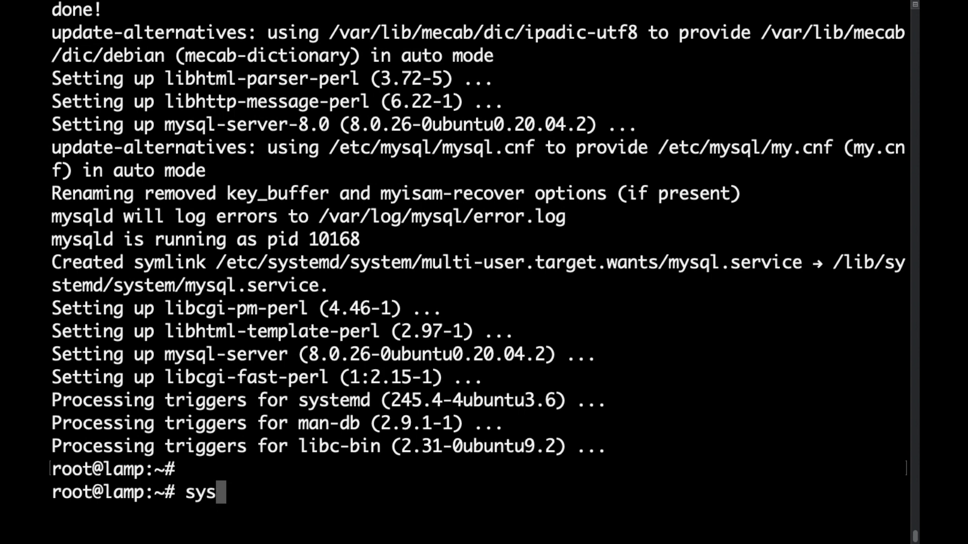
Step: Check systemctl status mysql, then open and exit the mysql monitor
text(temctl status mysql)
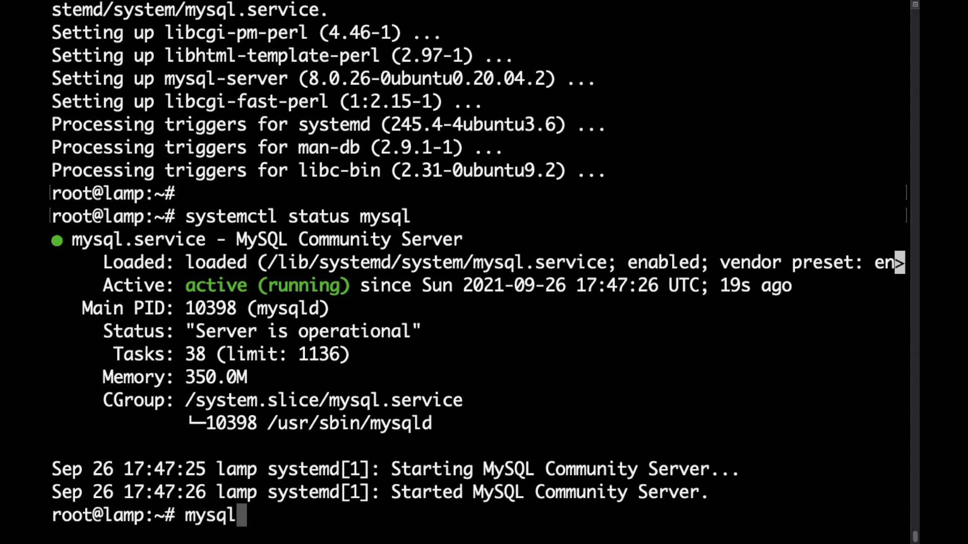
key(Return)
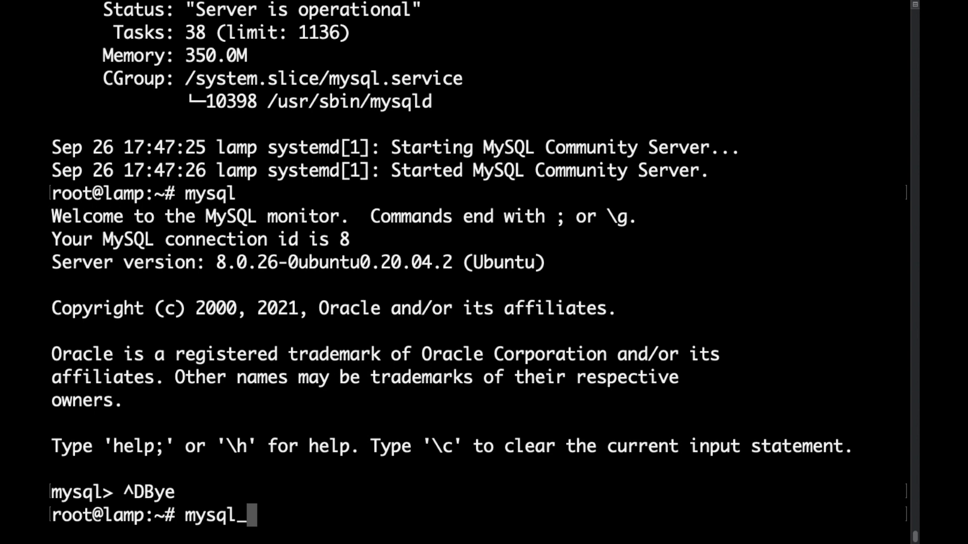
text(_secure_installation)
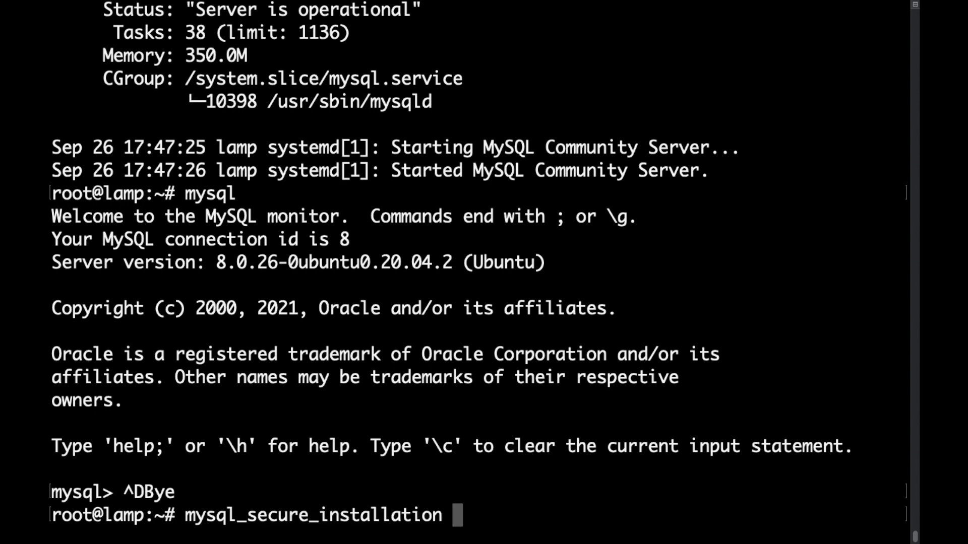
Step: Run mysql_secure_installation, answering y to remove anonymous users, then clear the screen
key(Return)
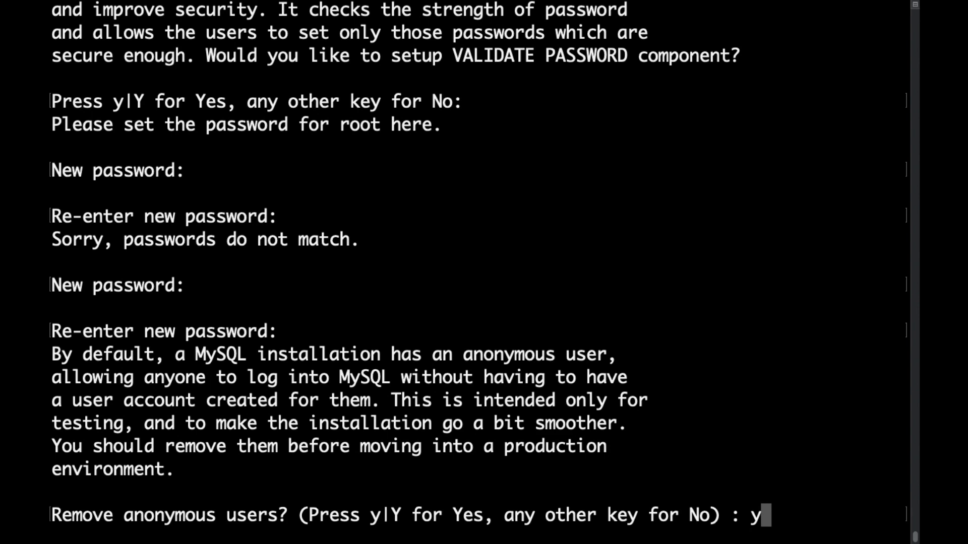
key(Return)
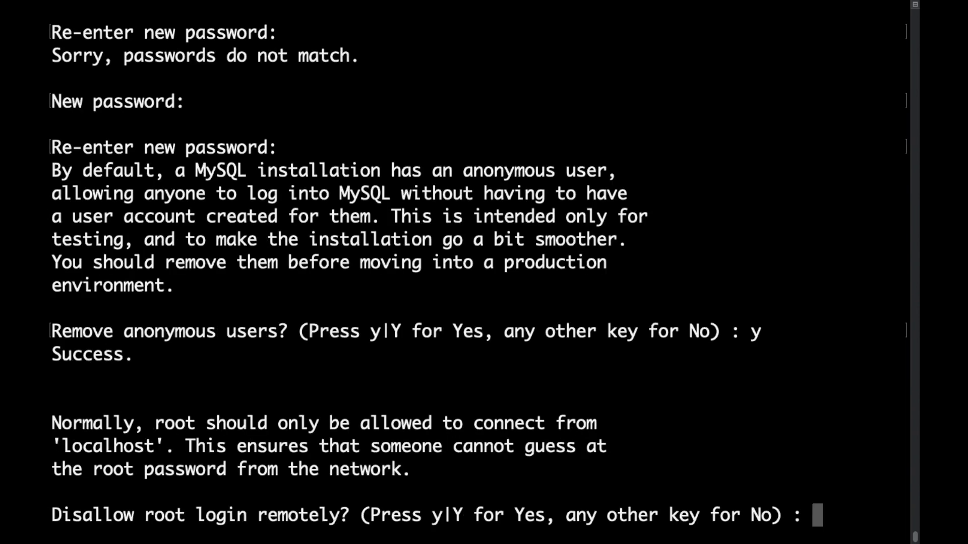
text(y)
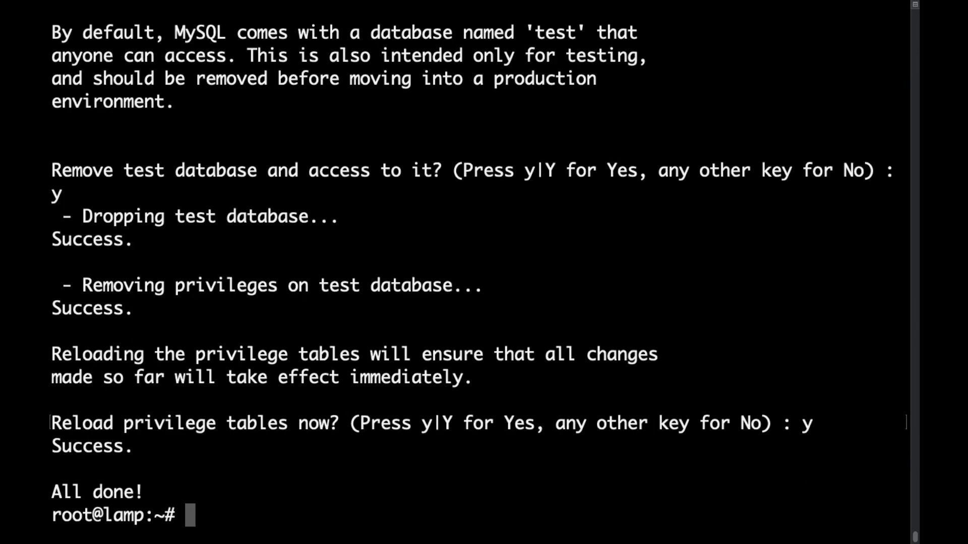
key(Return)
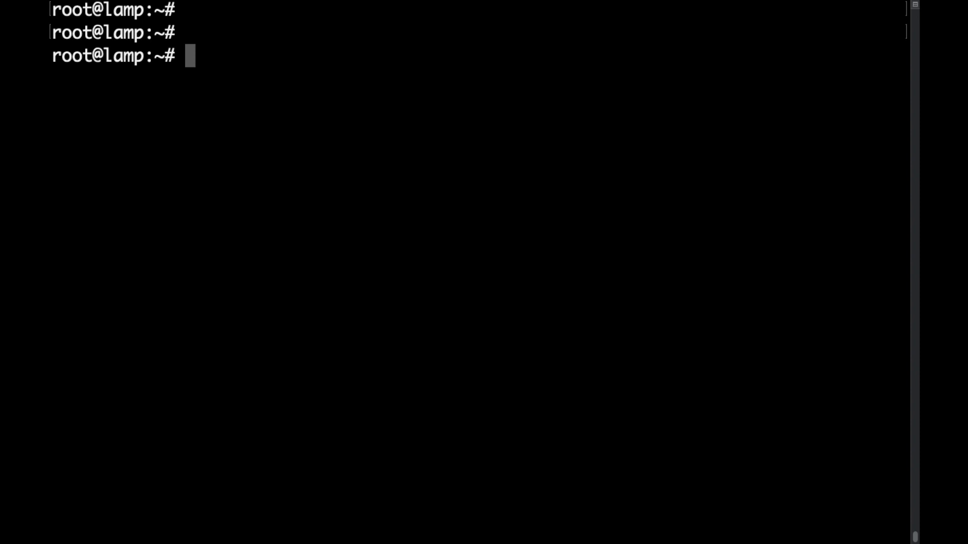
Step: Install php and php-mysql with apt install, confirming the prompt with y
text(a)
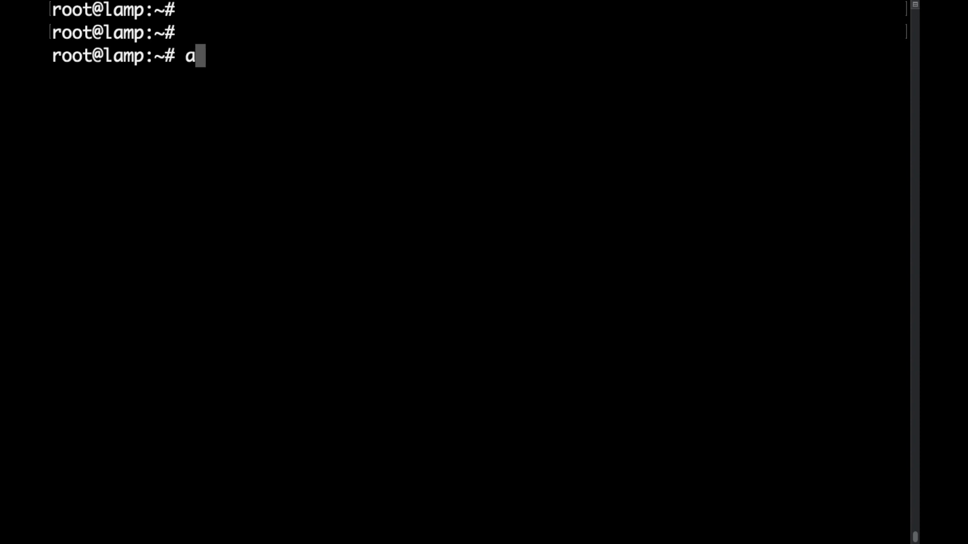
text(pt install p)
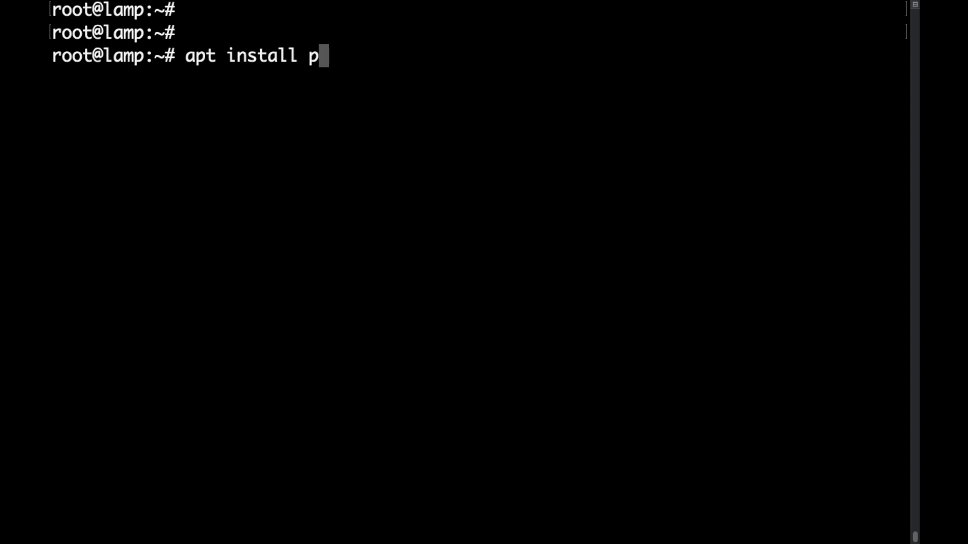
text(hp php)
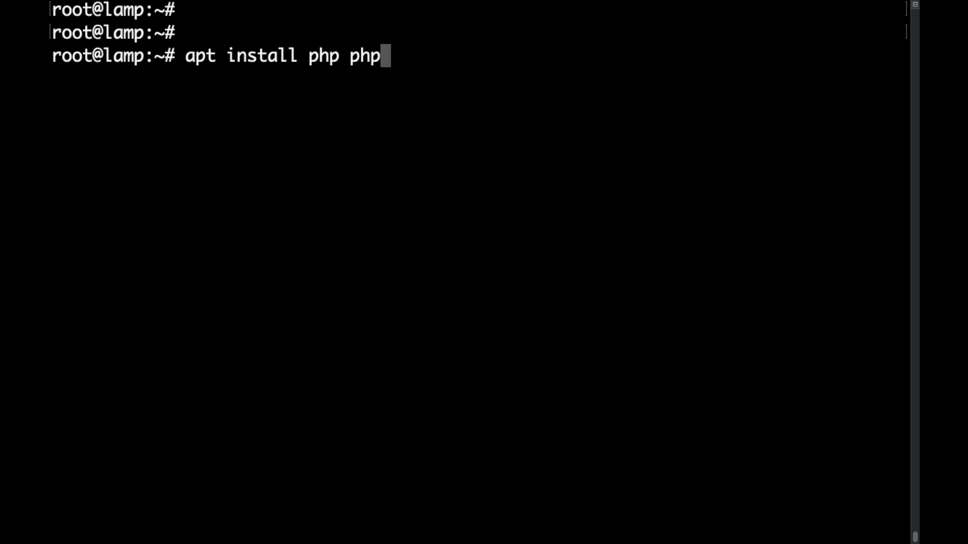
text(-)
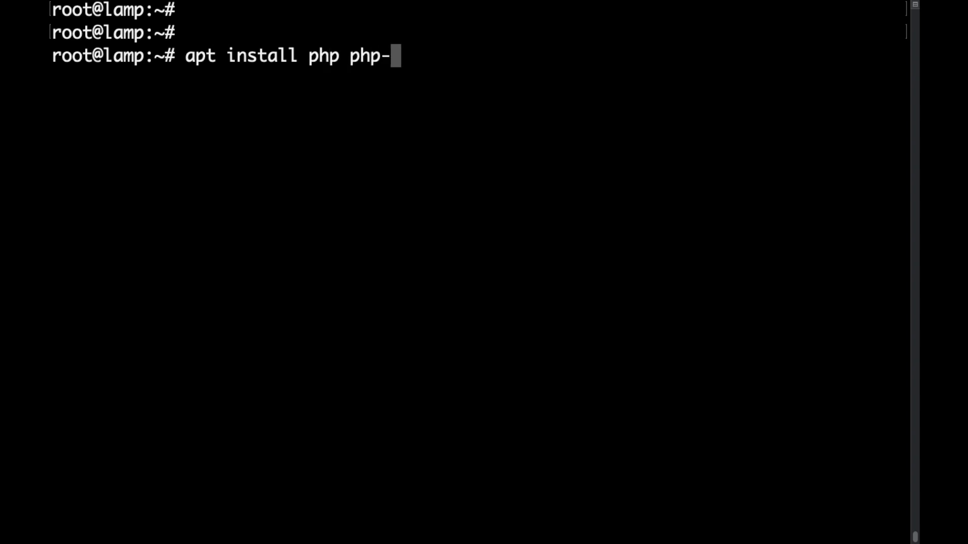
text(mysql)
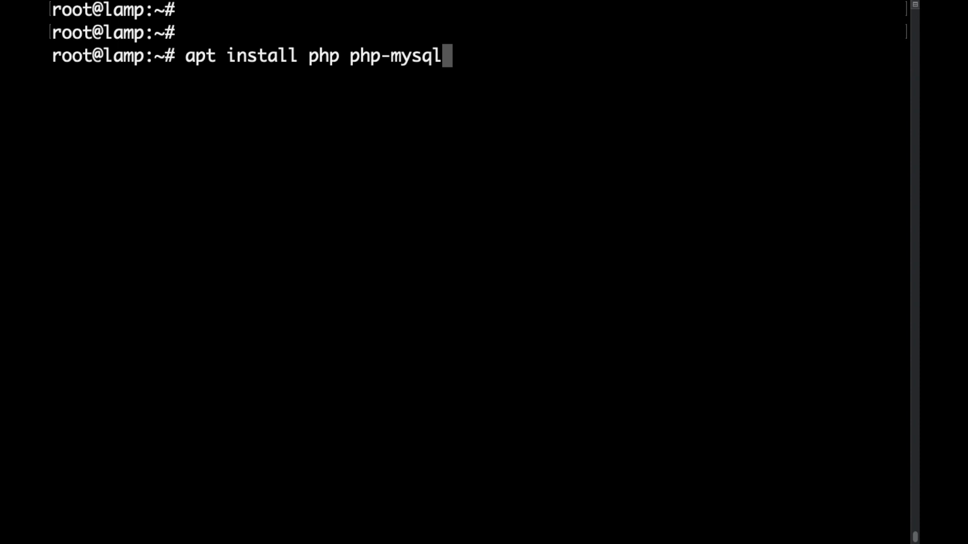
key(Return)
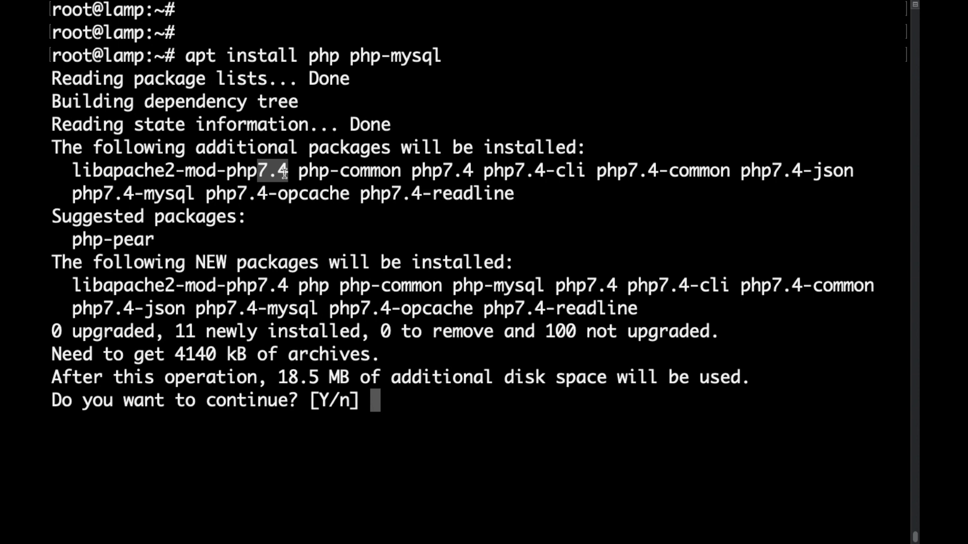
mouse_move(500, 251)
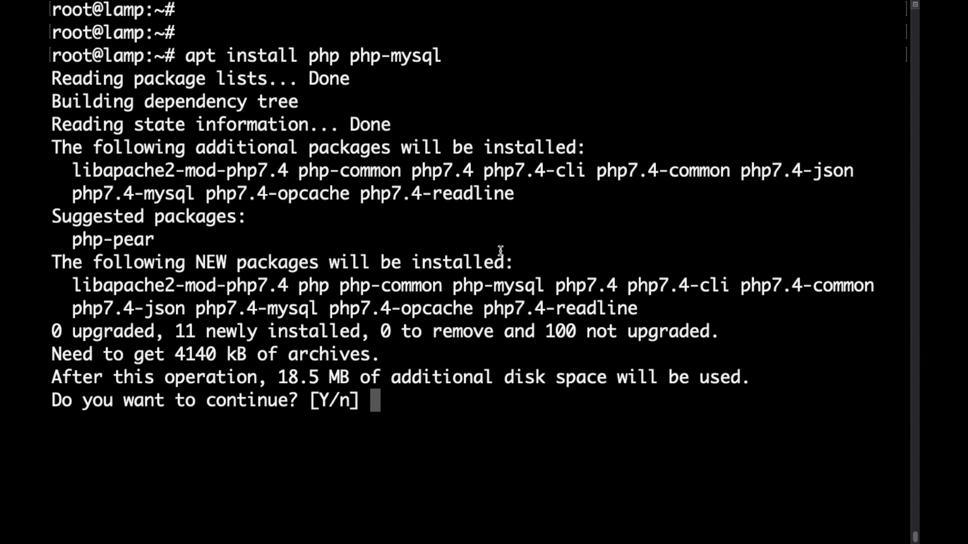
mouse_move(266, 173)
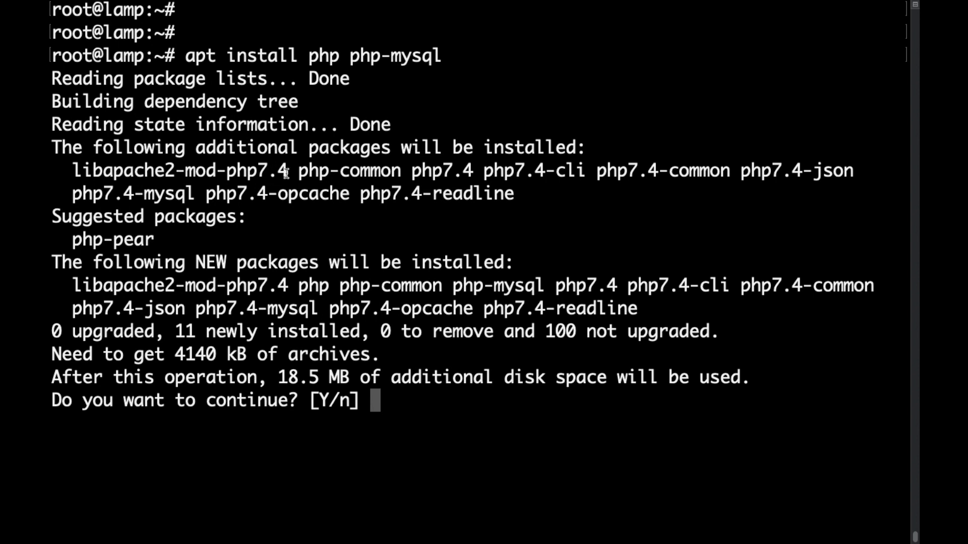
text(y)
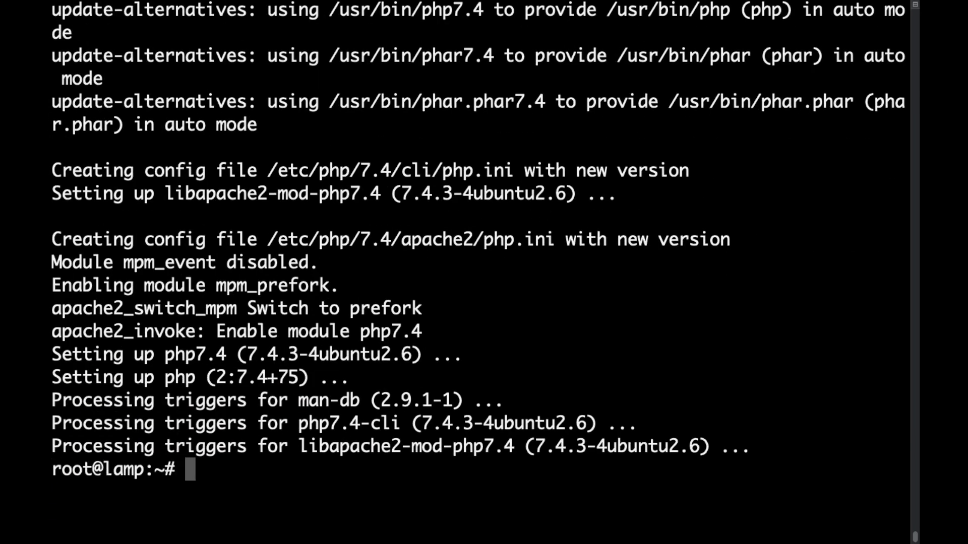
Step: Check the PHP version, change to /var/www/html, and begin a nano info.php command
text(php -v)
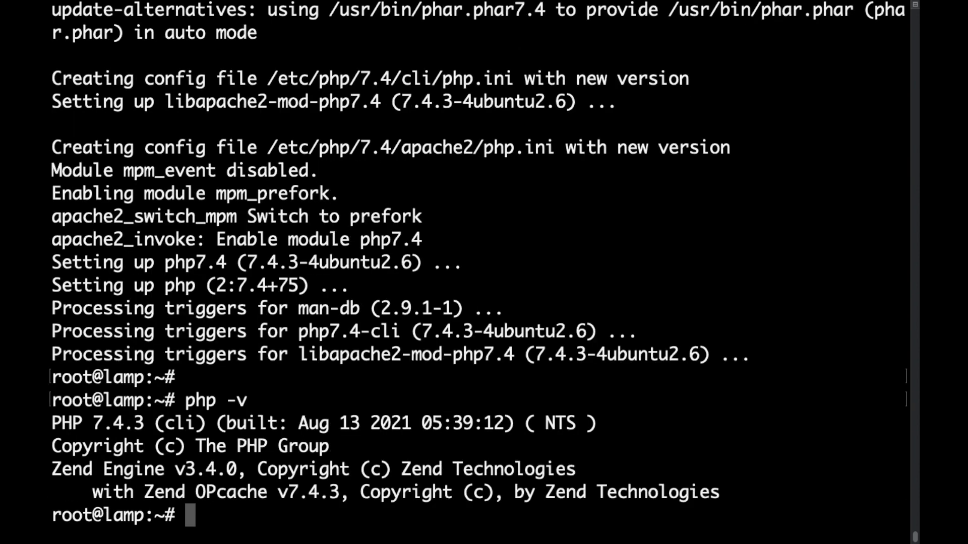
mouse_move(381, 370)
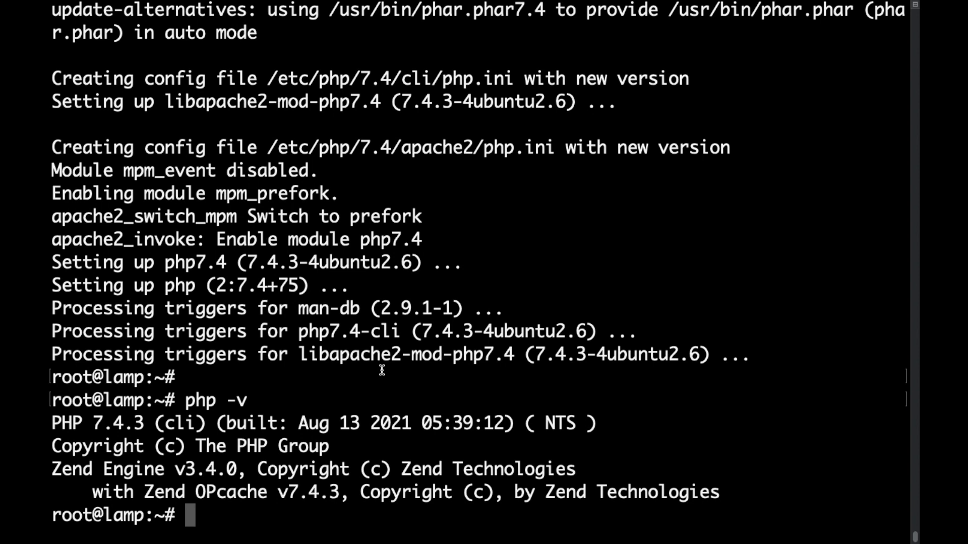
text(cd /v)
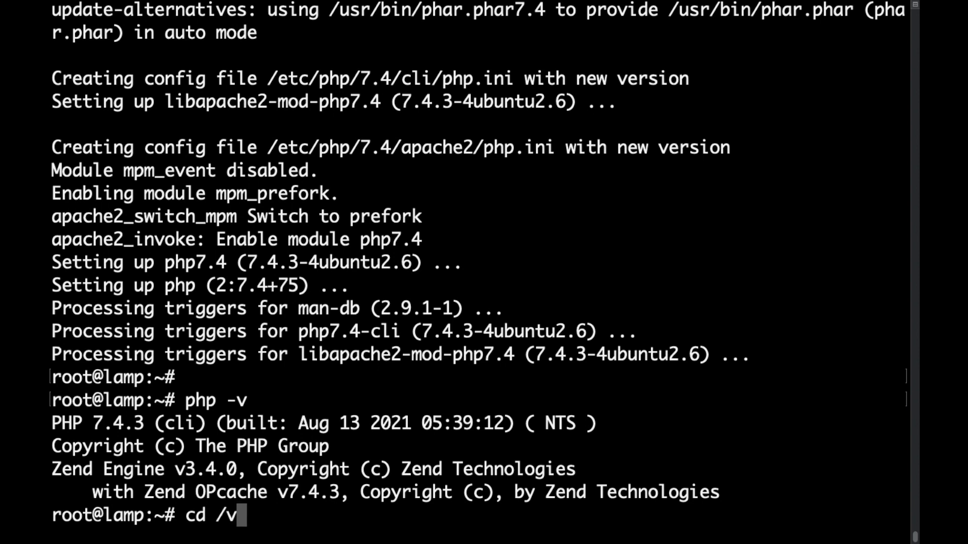
text(ar/www/g)
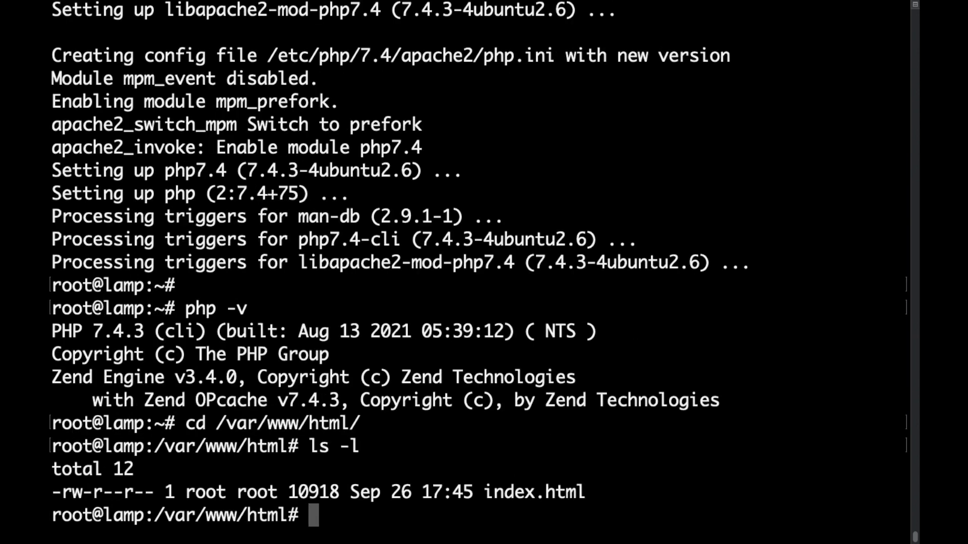
text(nano info.p)
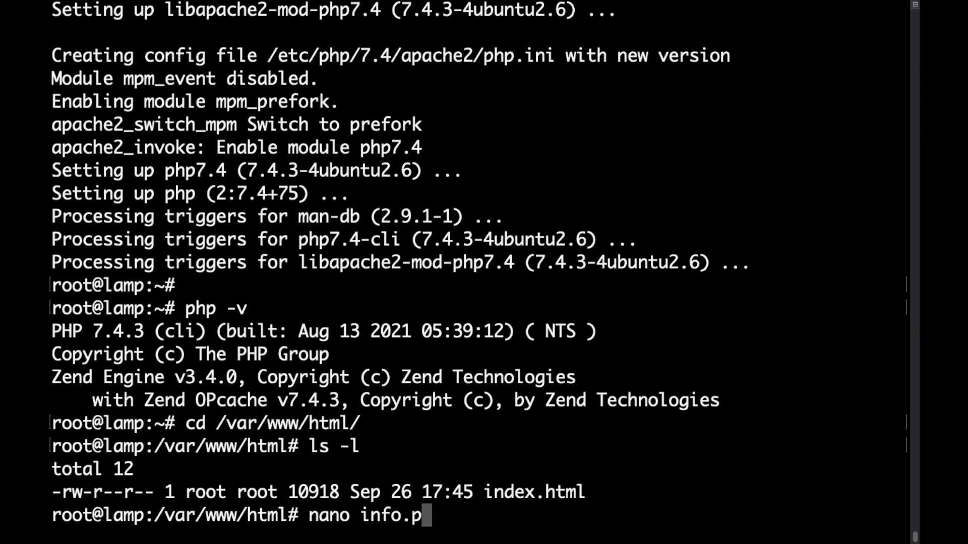
Step: Write '<?php' and 'phpinfo();' into info.php in nano and save it
key(Return)
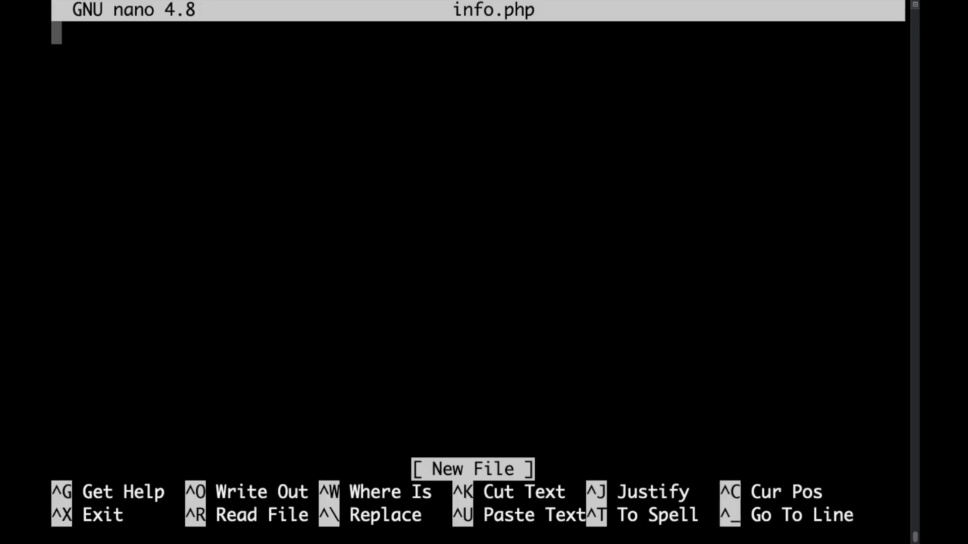
text(<?php)
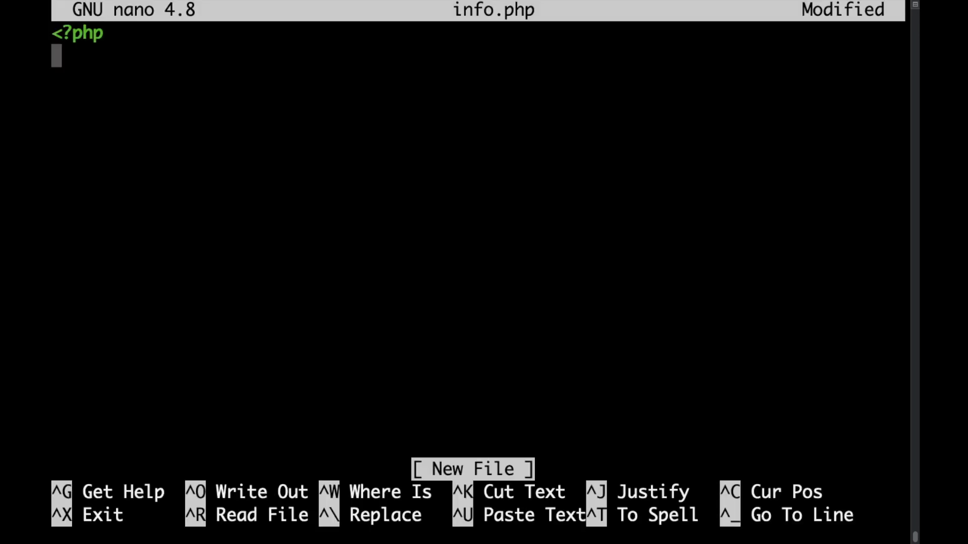
text(phpi)
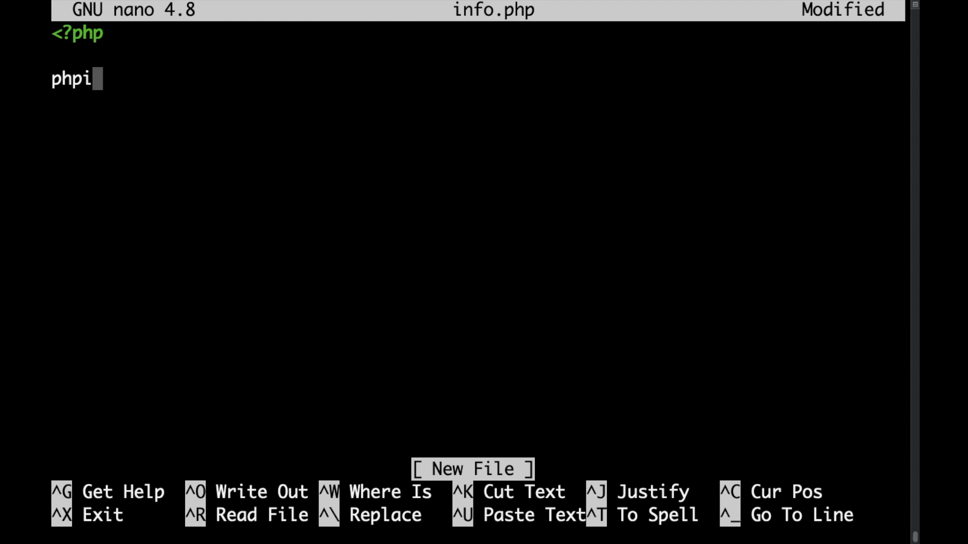
text(nfo();)
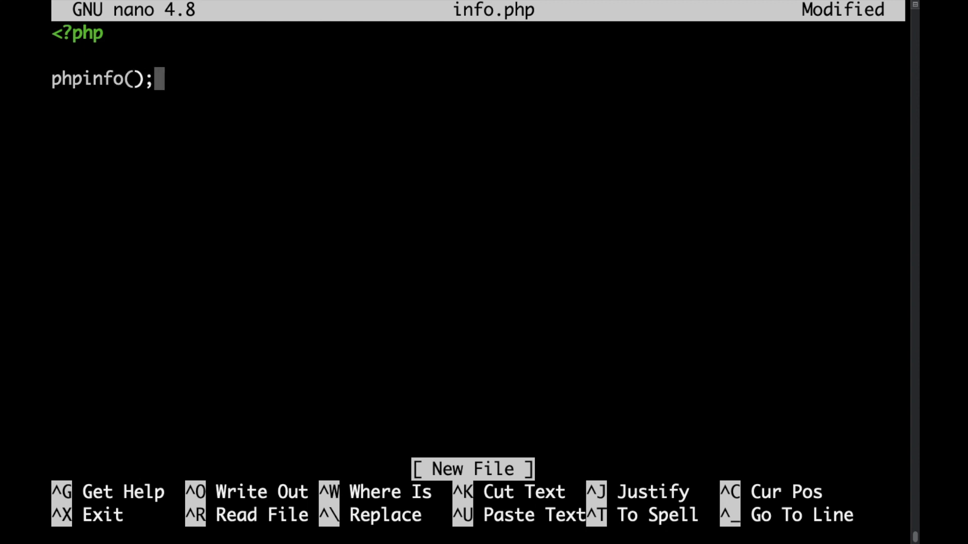
key(ctrl+o)
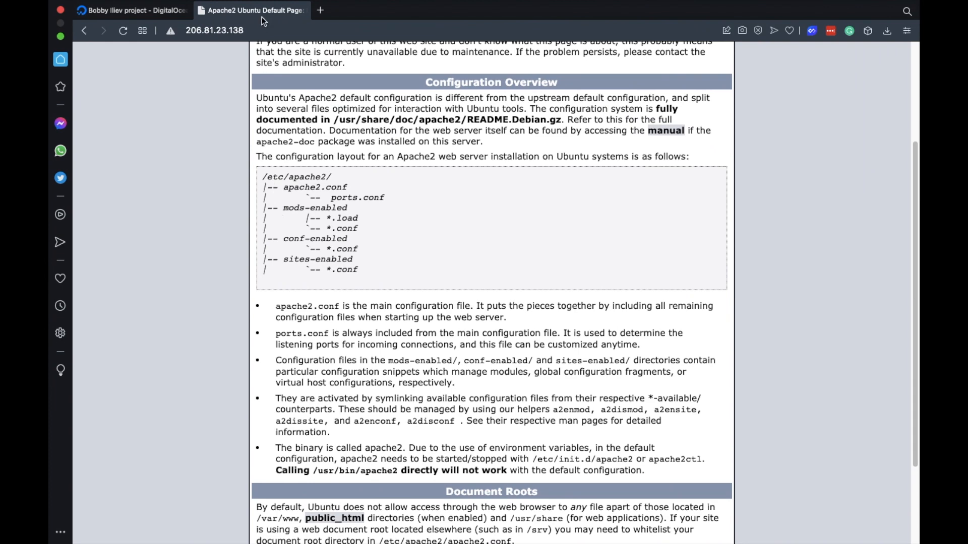
Step: Load info.php on the droplet's address to see PHP 7.4.3, then return to the project tab
click(215, 30)
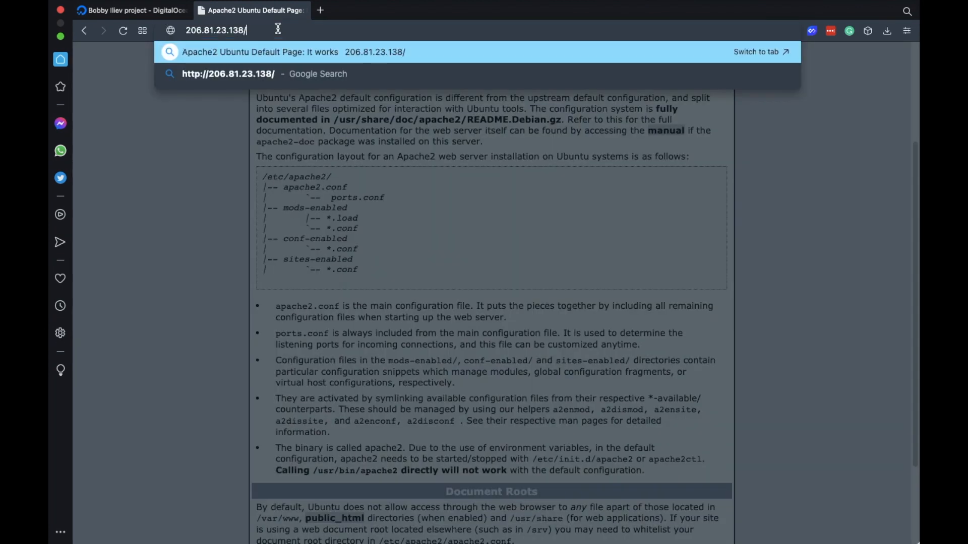
text(info.php)
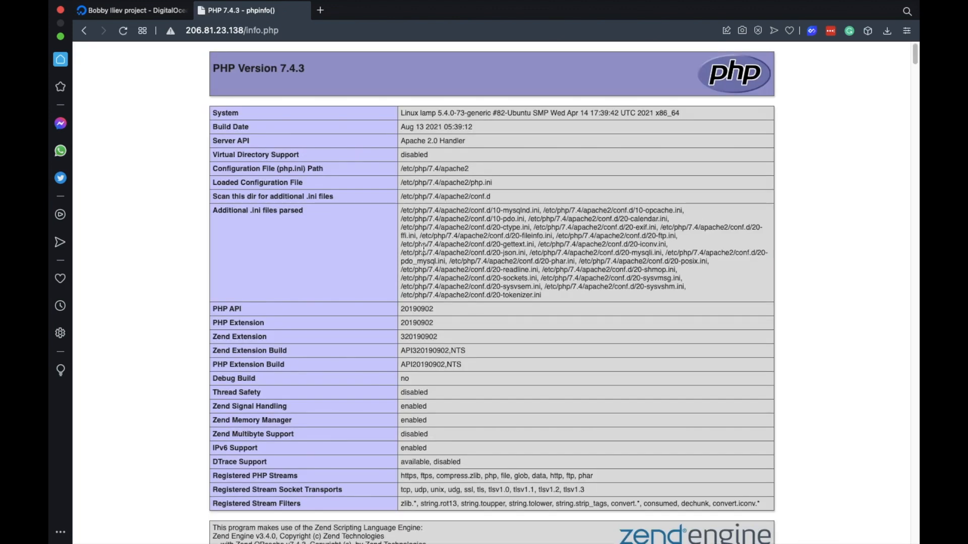
mouse_move(434, 153)
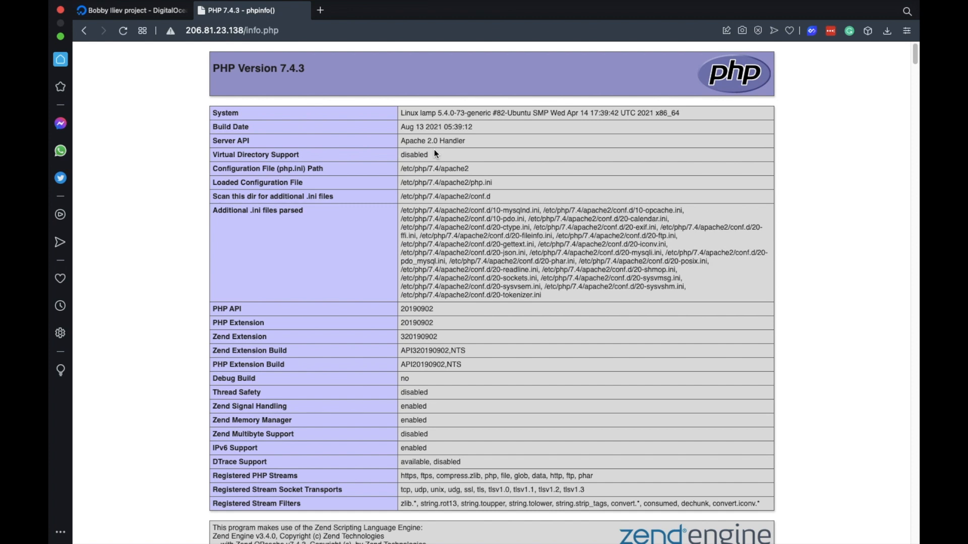
click(131, 10)
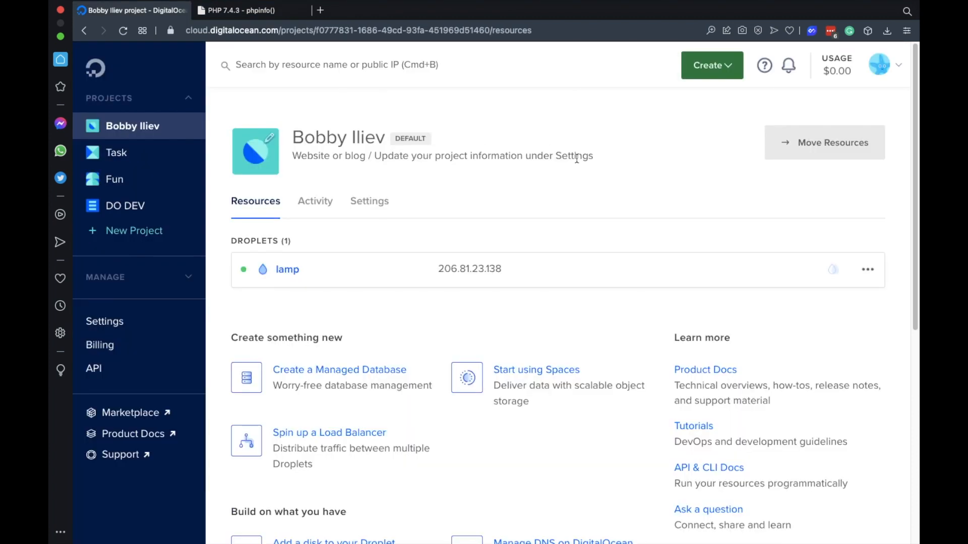
Step: Start a new droplet via Create > Droplets and show the Marketplace app images
click(711, 65)
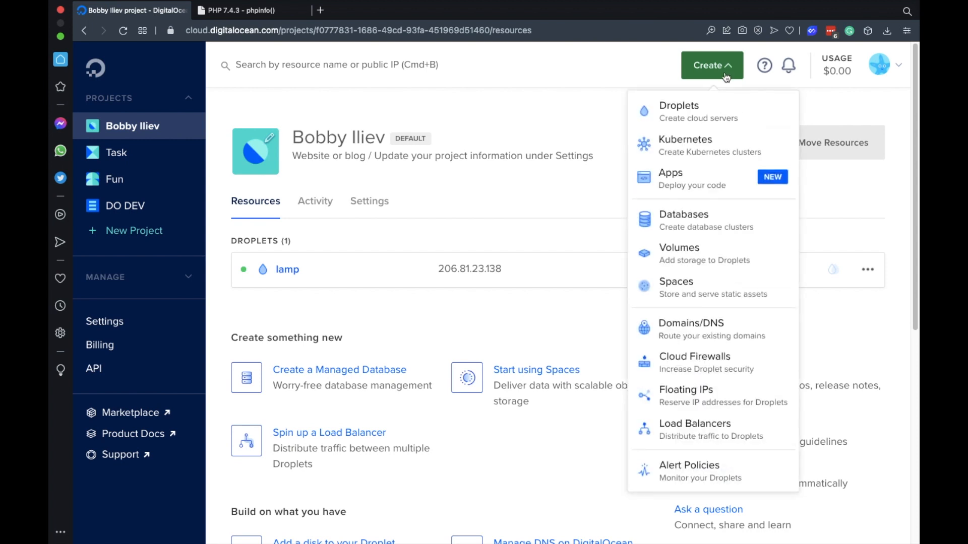
mouse_move(687, 118)
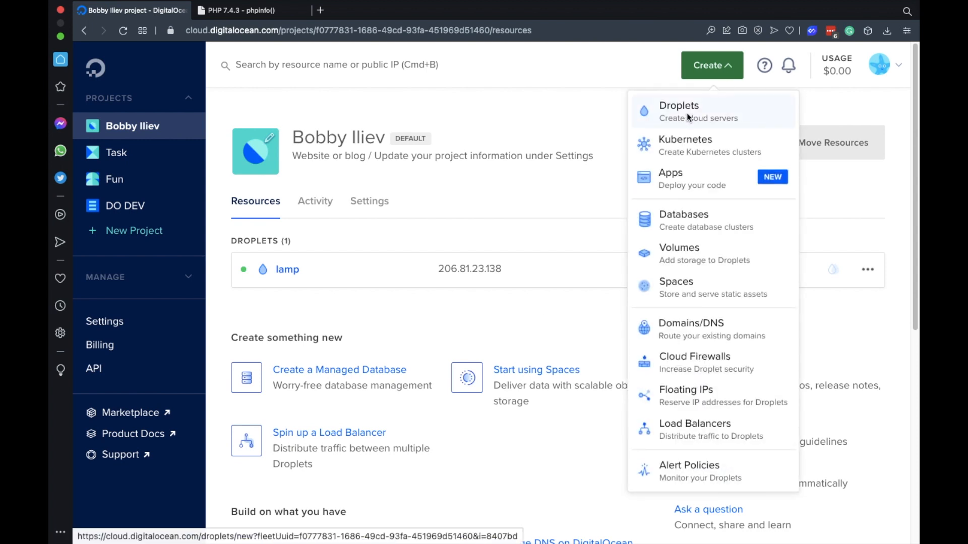
click(679, 111)
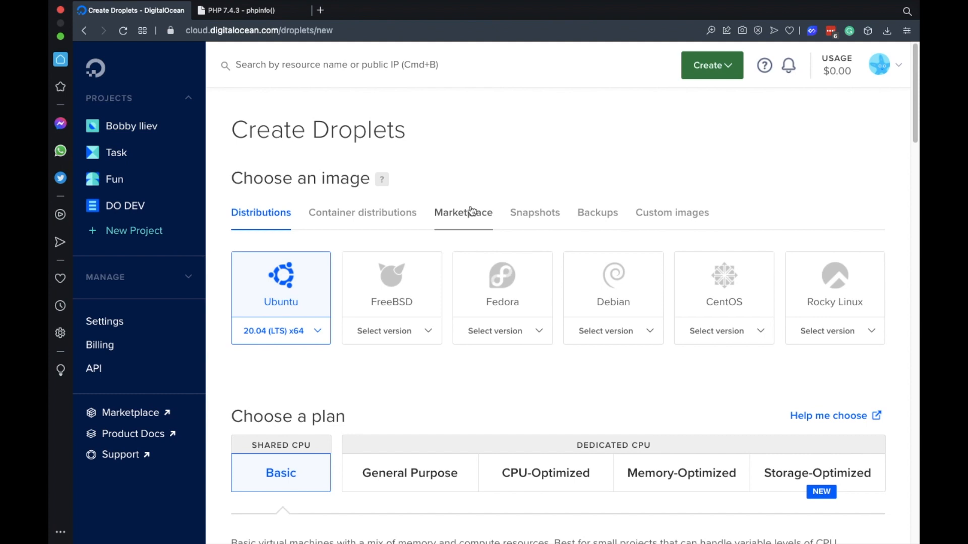
click(462, 212)
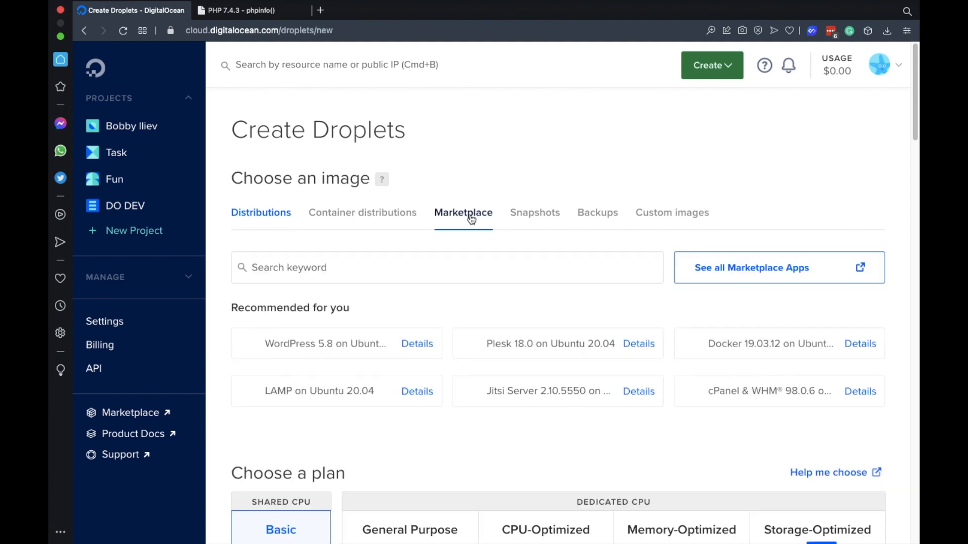
mouse_move(481, 369)
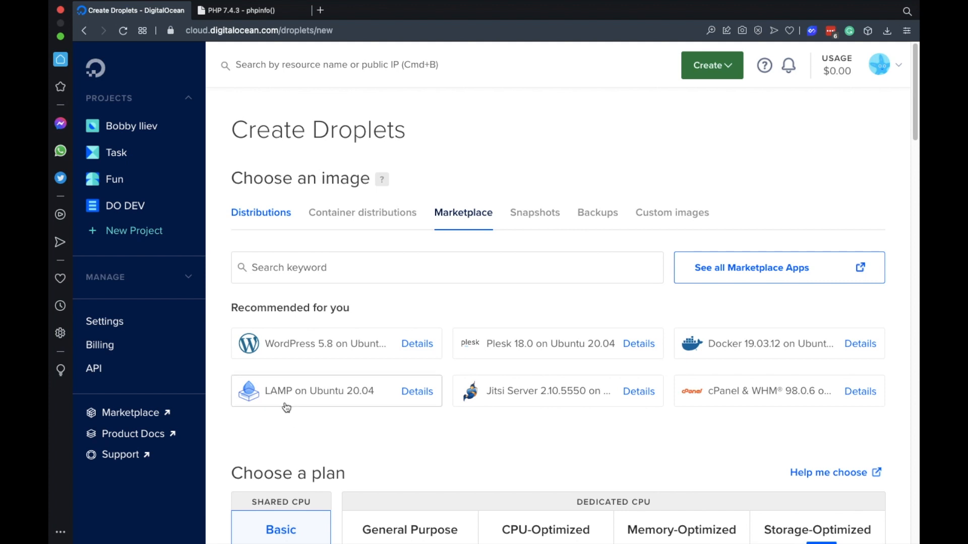
mouse_move(372, 449)
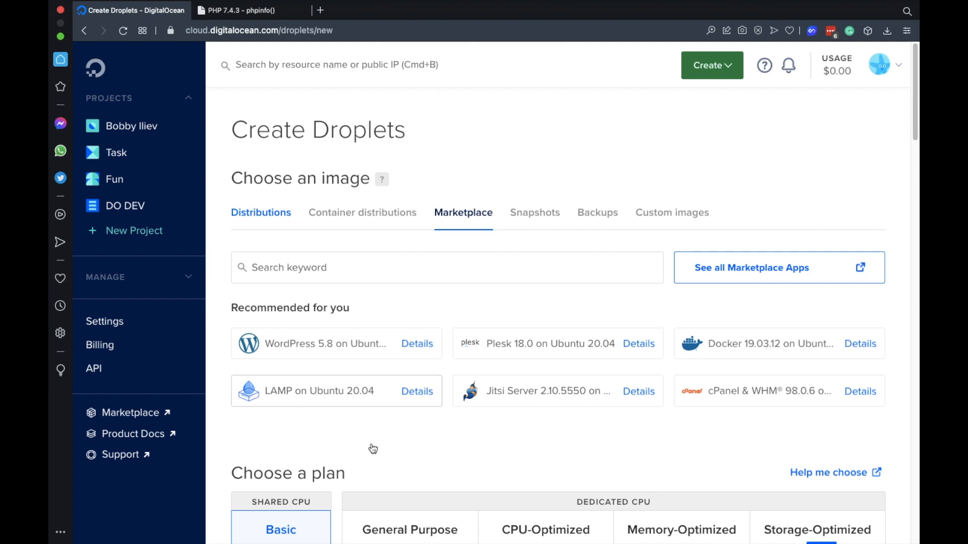
Step: Launch the lamp-demo droplet from the LAMP image in Frankfurt with SSH keys allowed
scroll(down, 3)
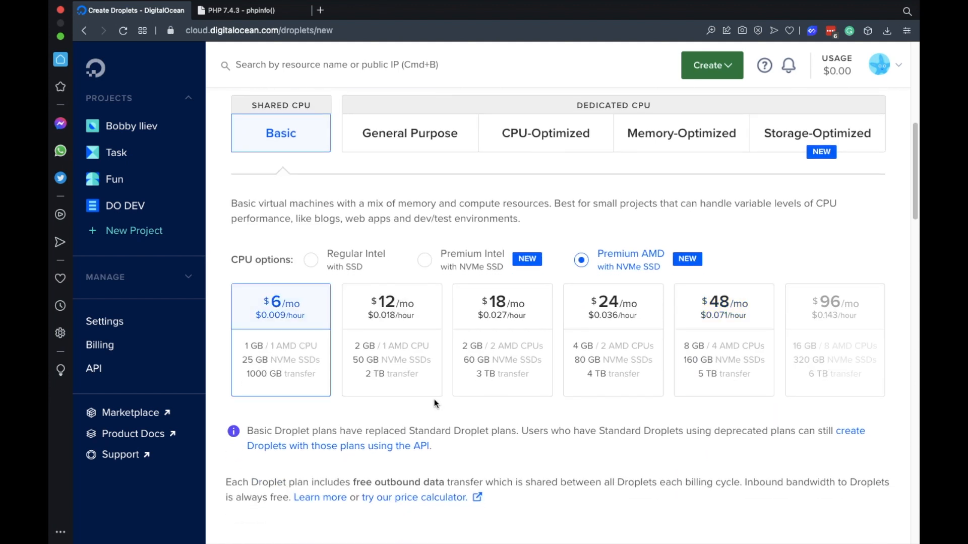
scroll(down, 3)
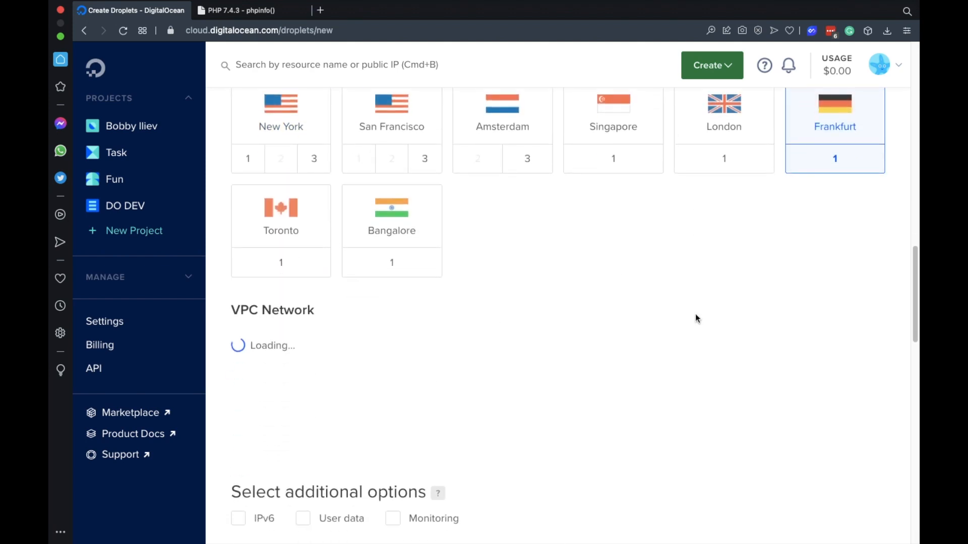
scroll(down, 3)
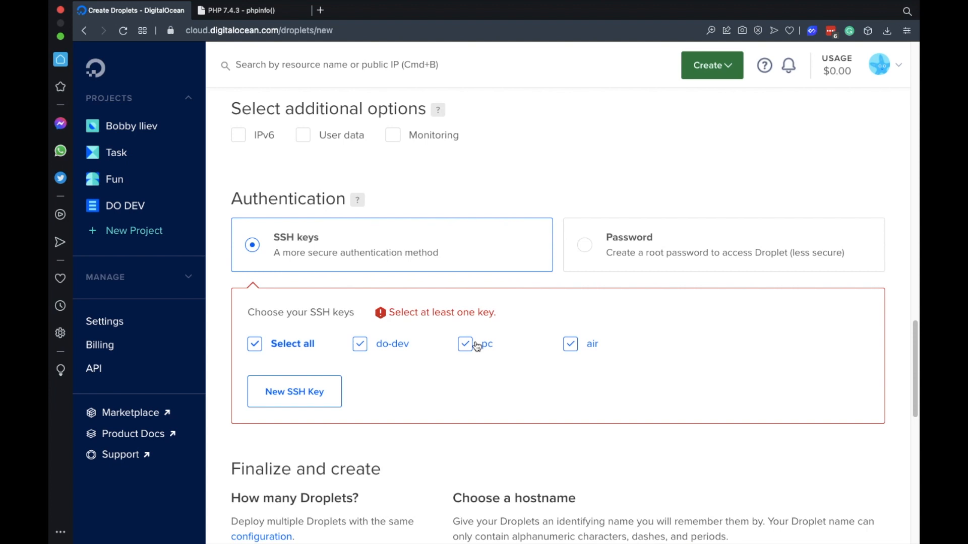
scroll(down, 3)
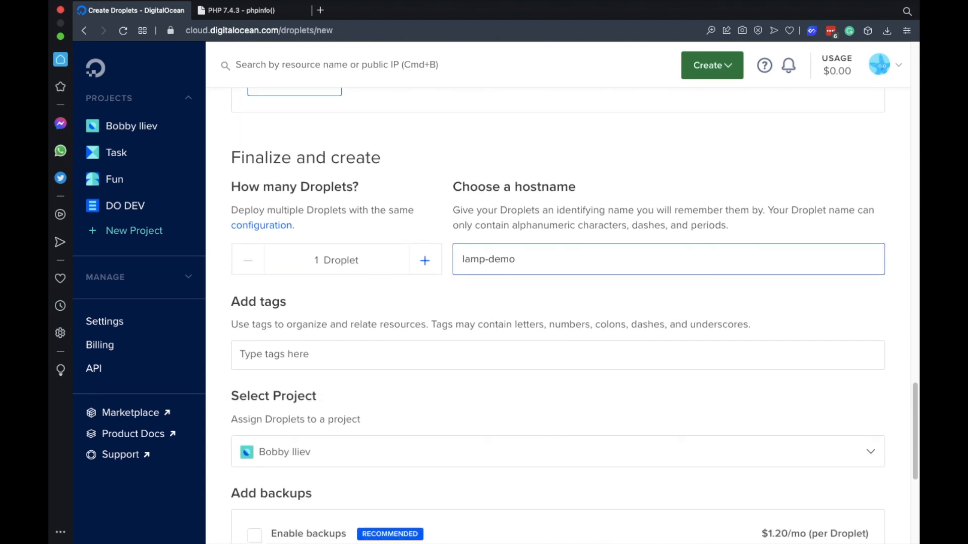
scroll(down, 3)
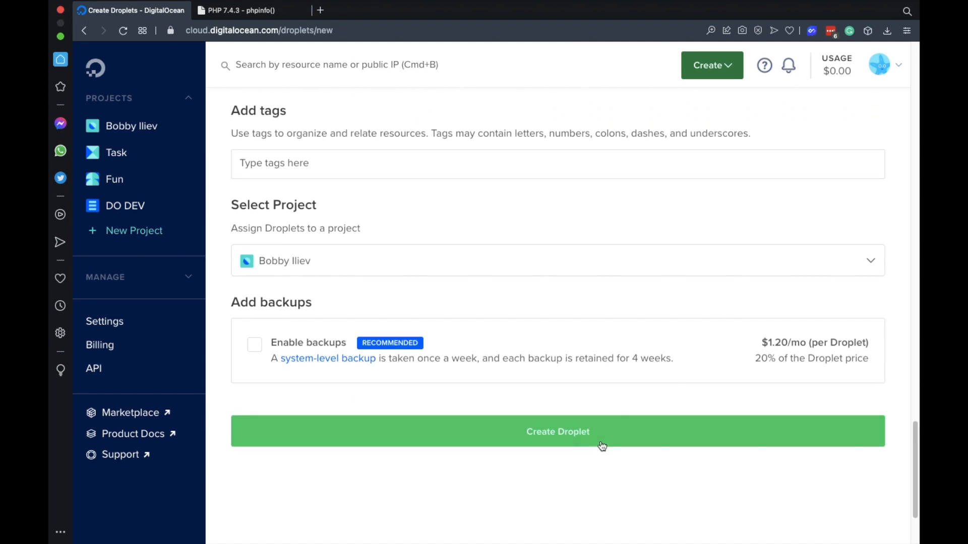
click(557, 431)
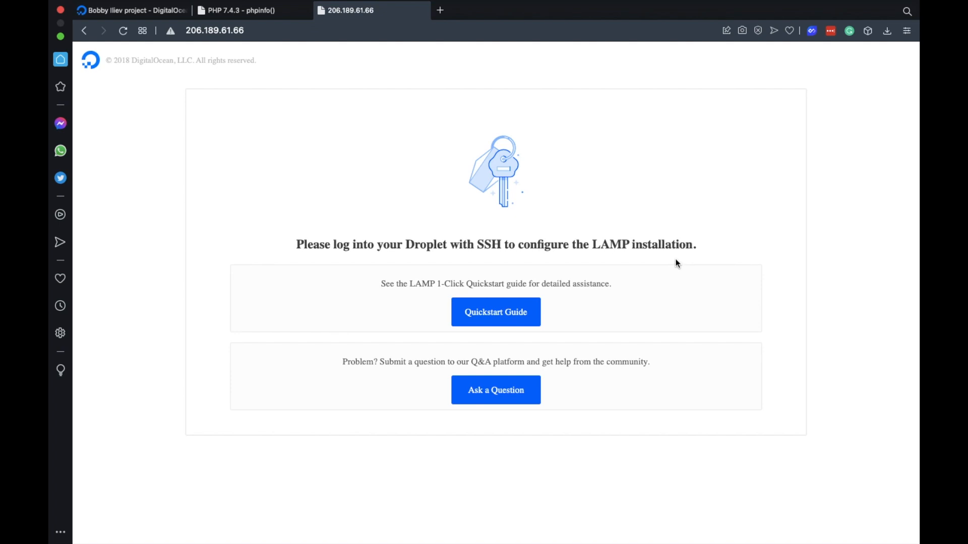
mouse_move(504, 237)
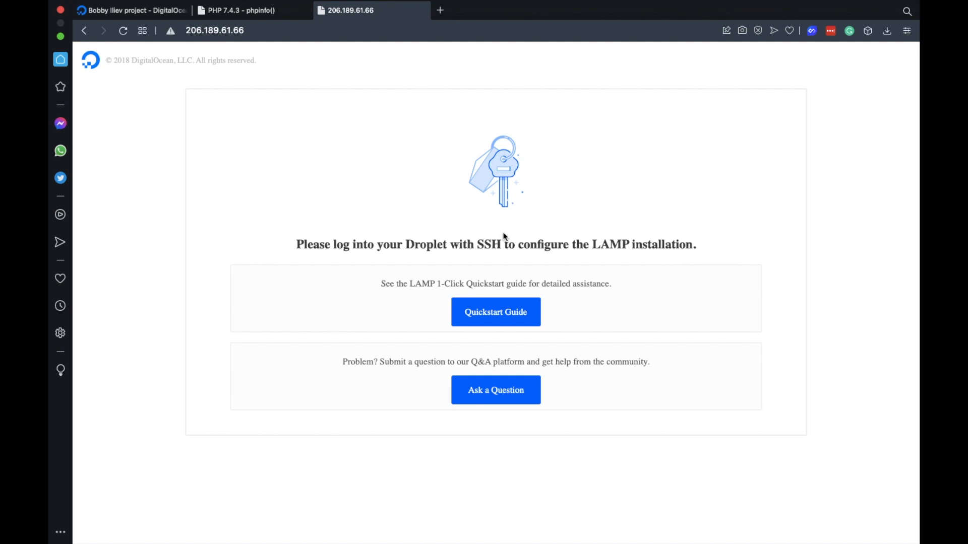